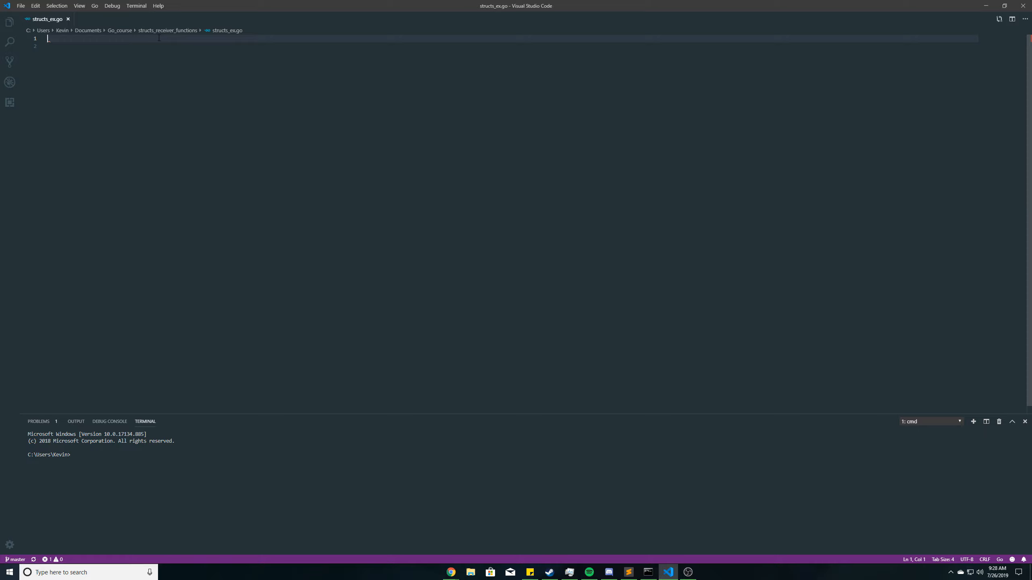
Step: Declare type person struct with firstName string, lastName string and a contactInfo field
{"action": "type", "text": "type person"}
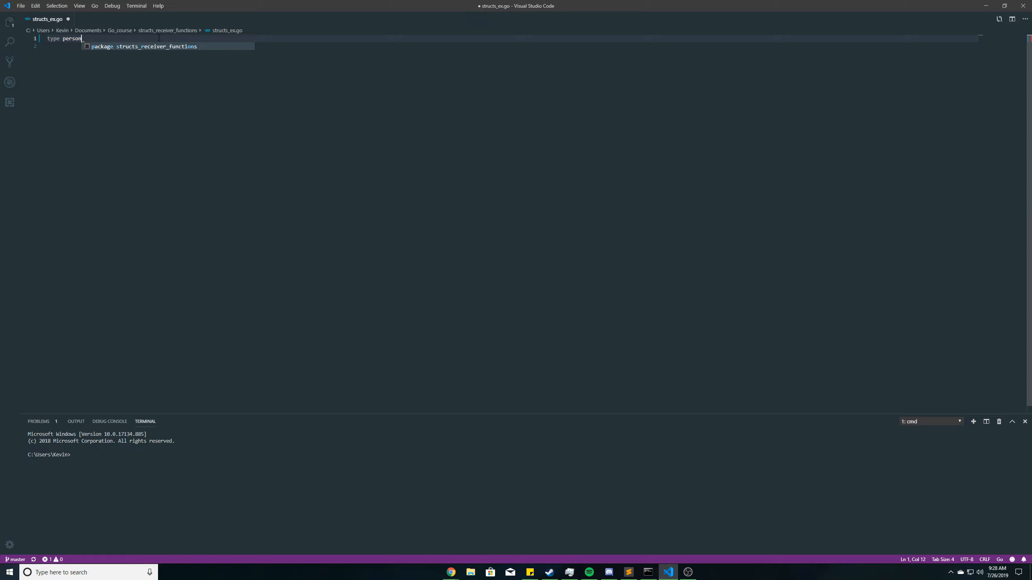
{"action": "type", "text": "struct {"}
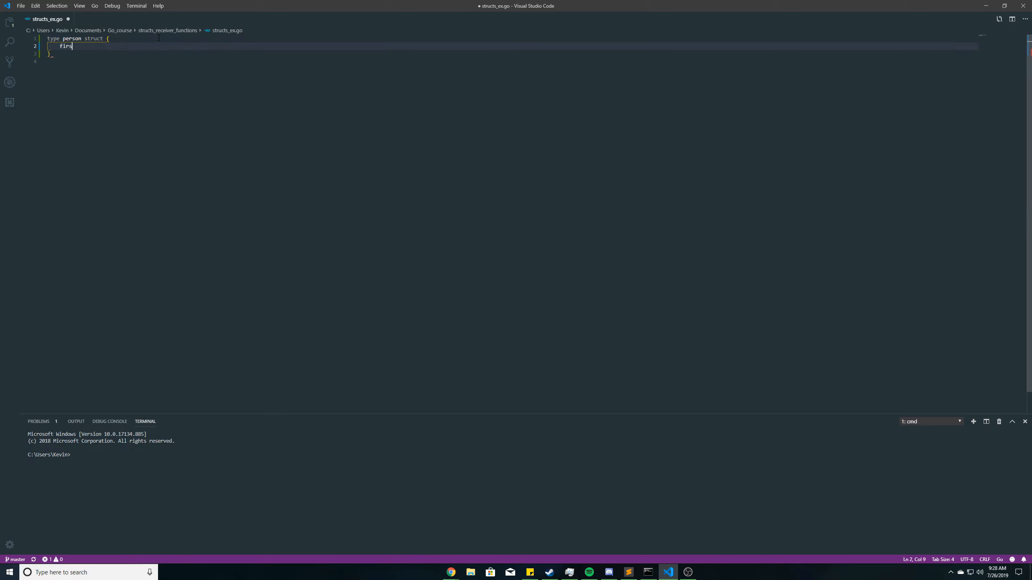
{"action": "type", "text": "tName string"}
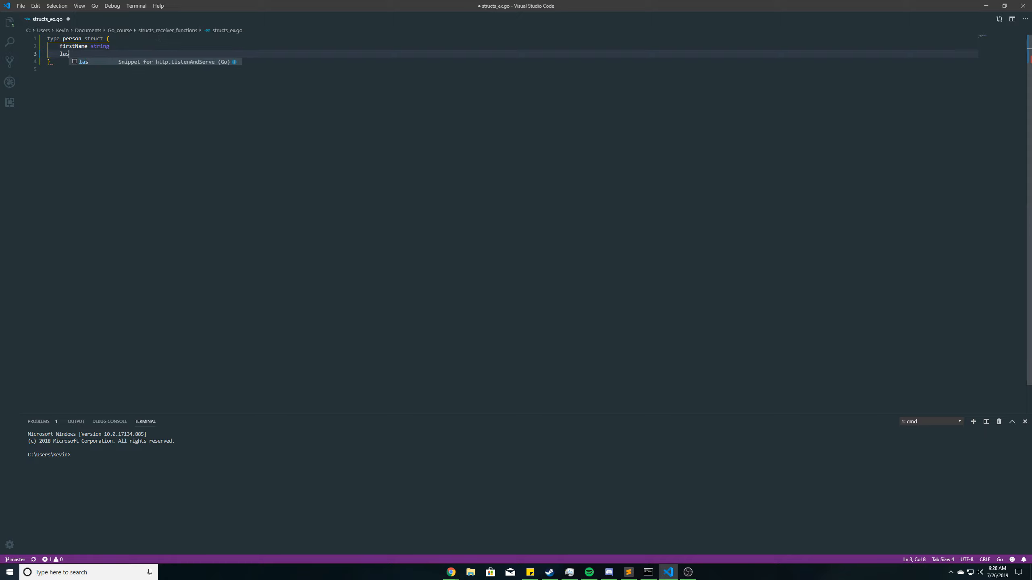
{"action": "type", "text": "tName string"}
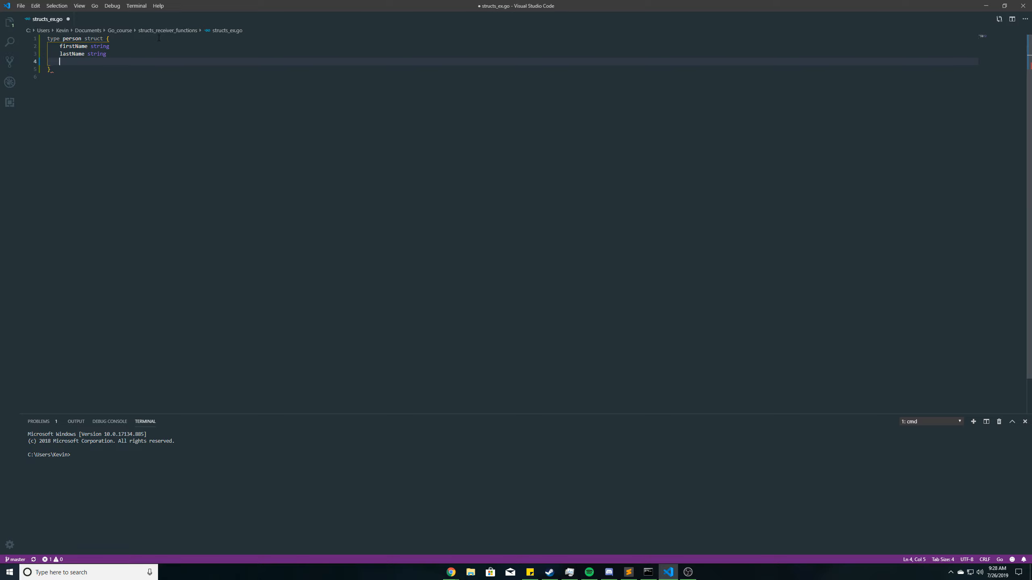
{"action": "type", "text": "con"}
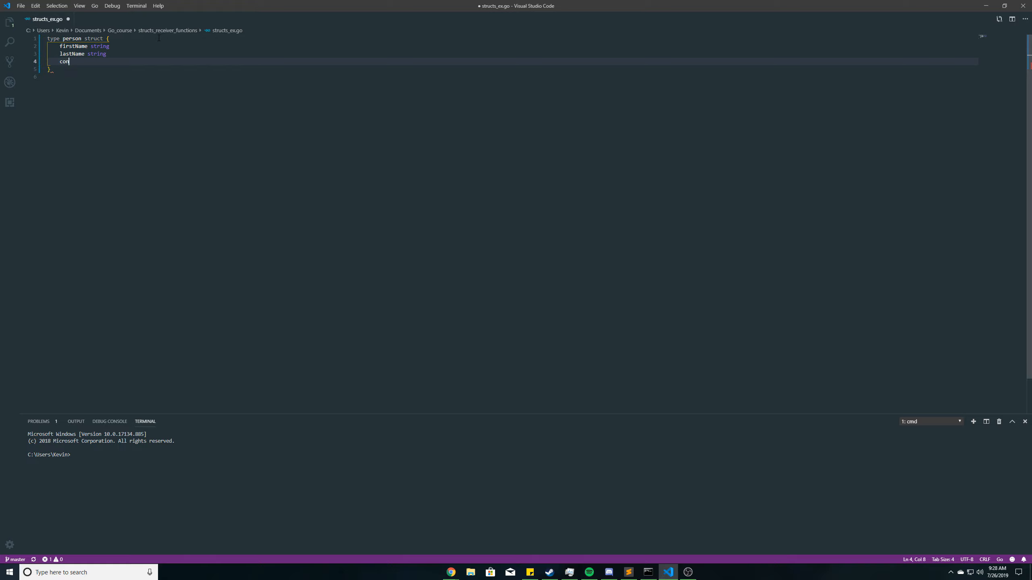
{"action": "type", "text": "tactInfo"}
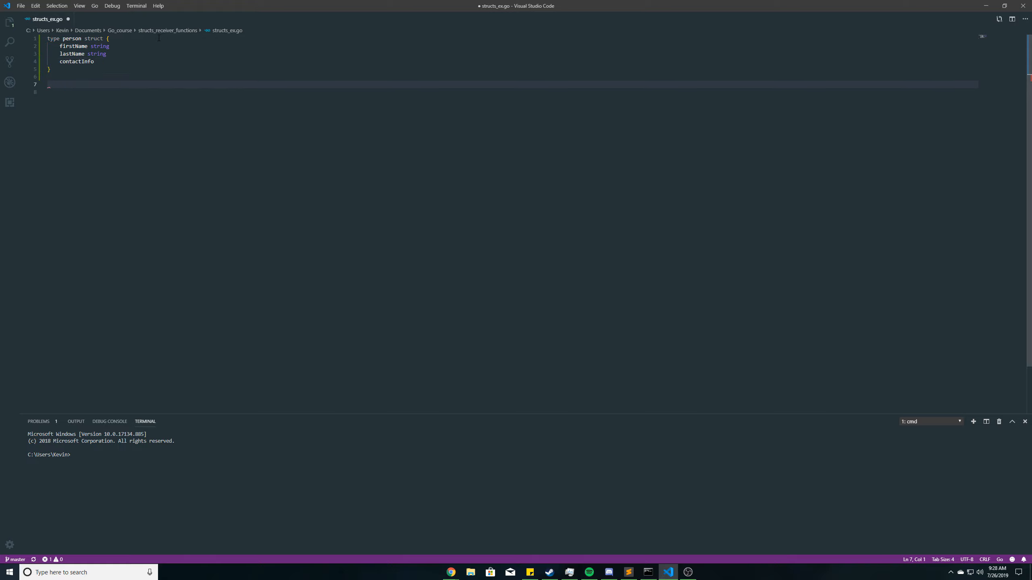
Step: Below person, start a contactInfo type block containing an email string field
{"action": "type", "text": "type contactInfo"}
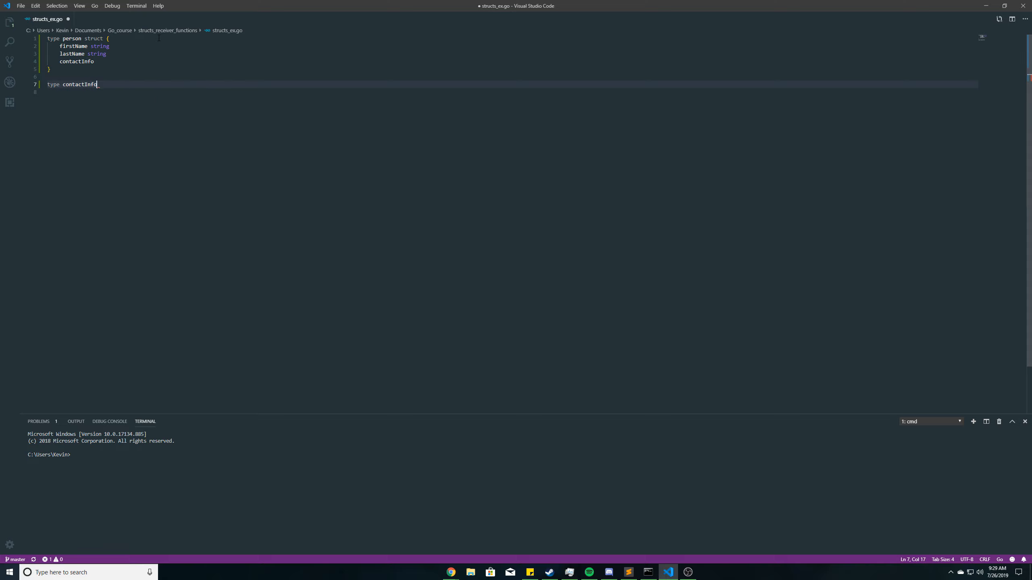
{"action": "type", "text": "{"}
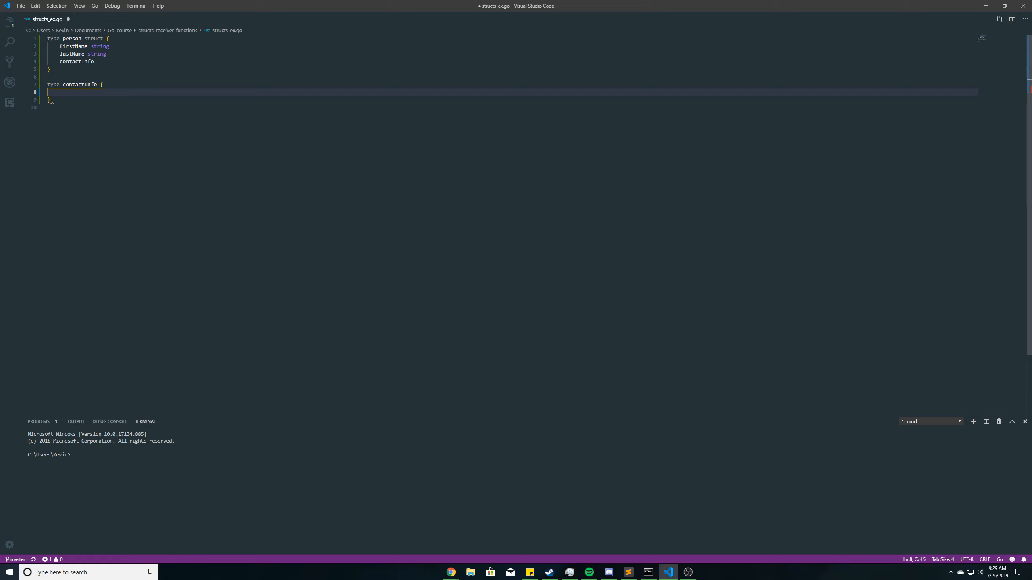
{"action": "type", "text": "email"}
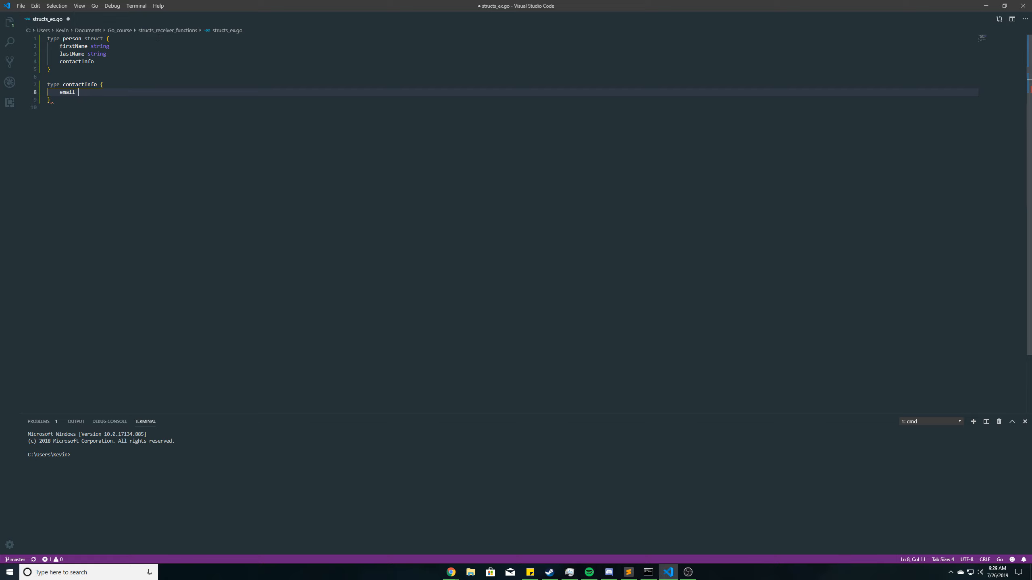
{"action": "type", "text": "strid"}
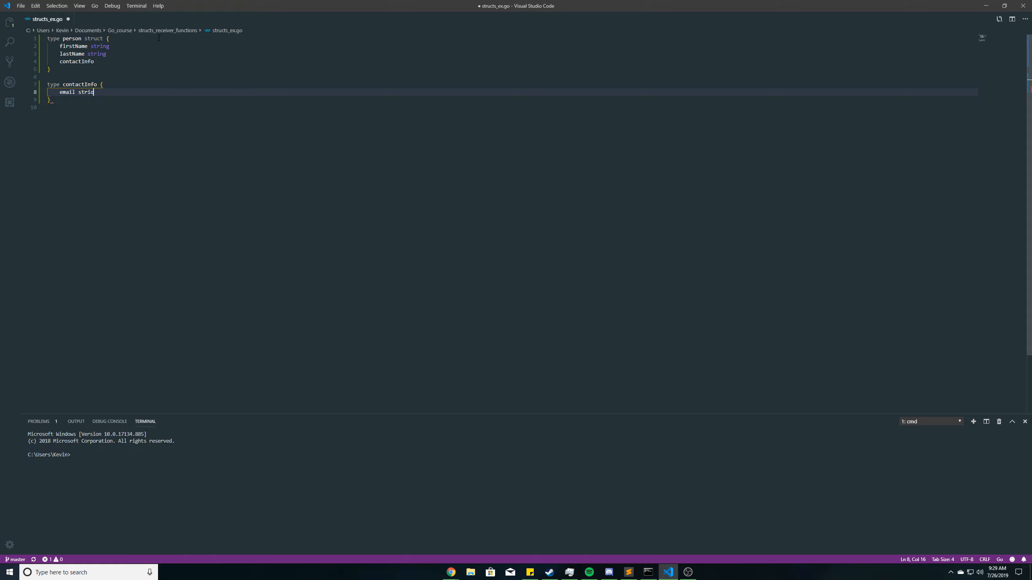
{"action": "key", "text": "Backspace"}
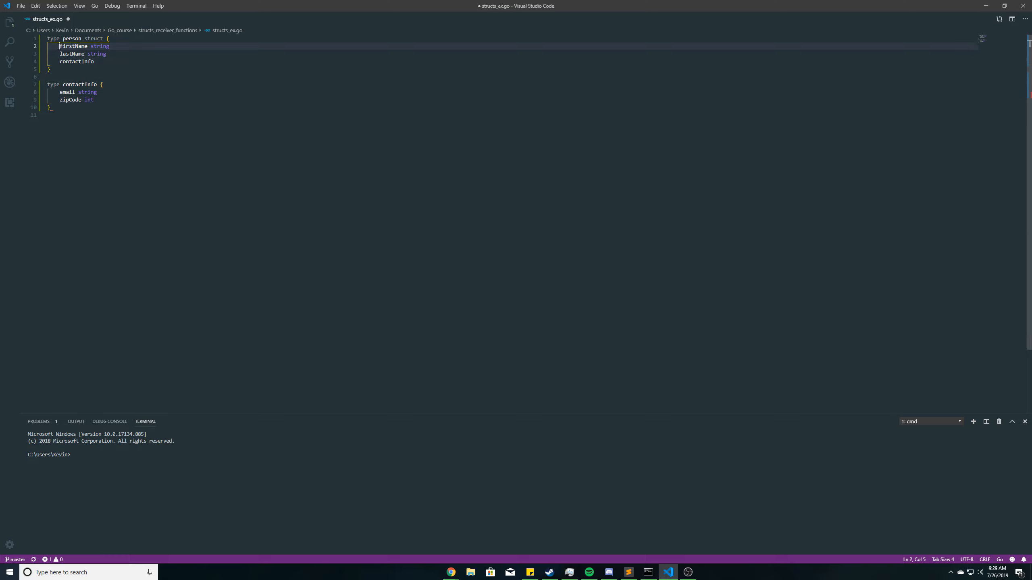
Step: Insert the struct keyword so contactInfo is a struct with email string and zipCode int
{"action": "left_click_drag", "start_coordinate": [58, 46], "coordinate": [93, 61]}
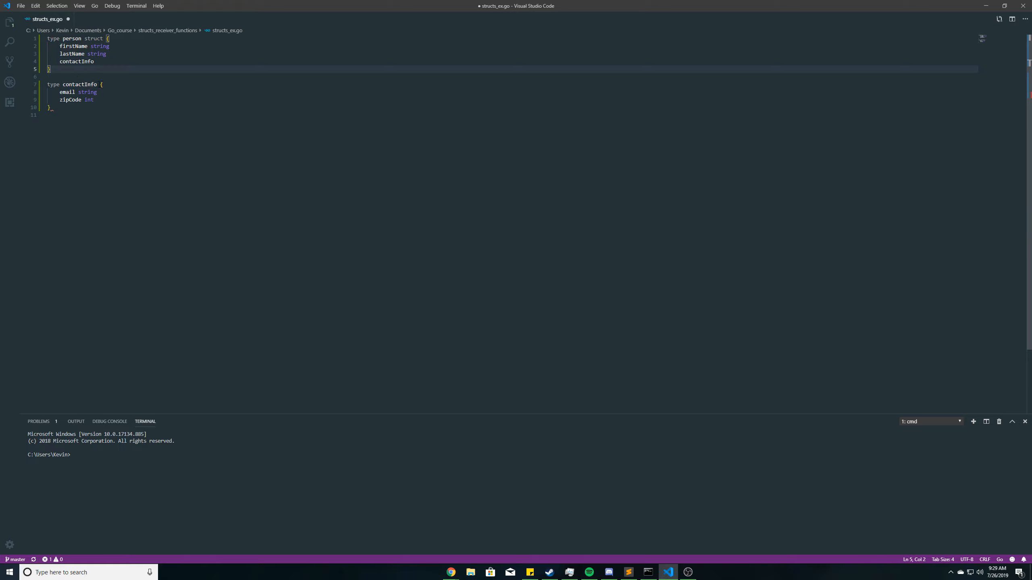
{"action": "type", "text": "struct"}
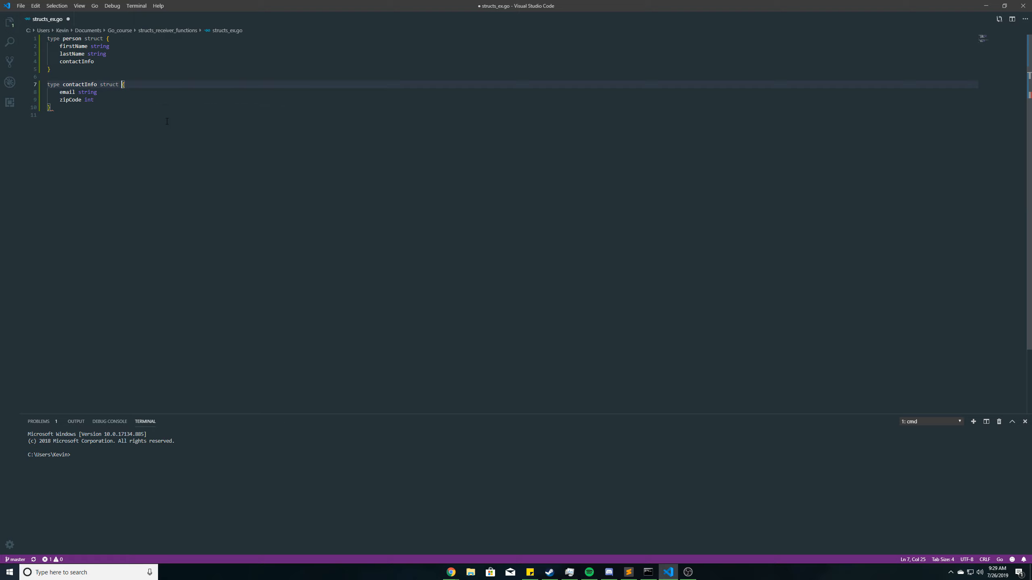
{"action": "left_click", "coordinate": [51, 107]}
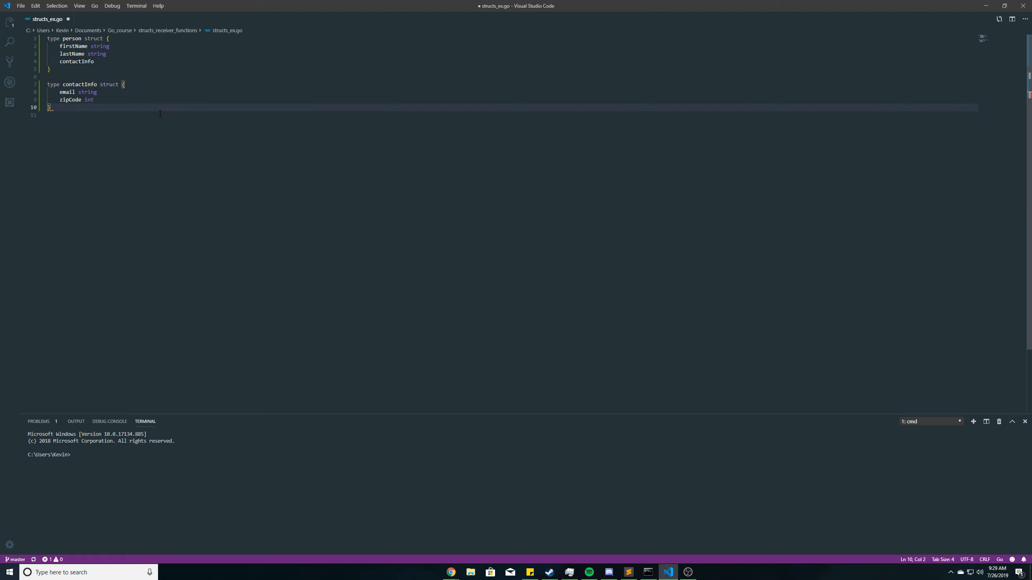
{"action": "mouse_move", "coordinate": [166, 119]}
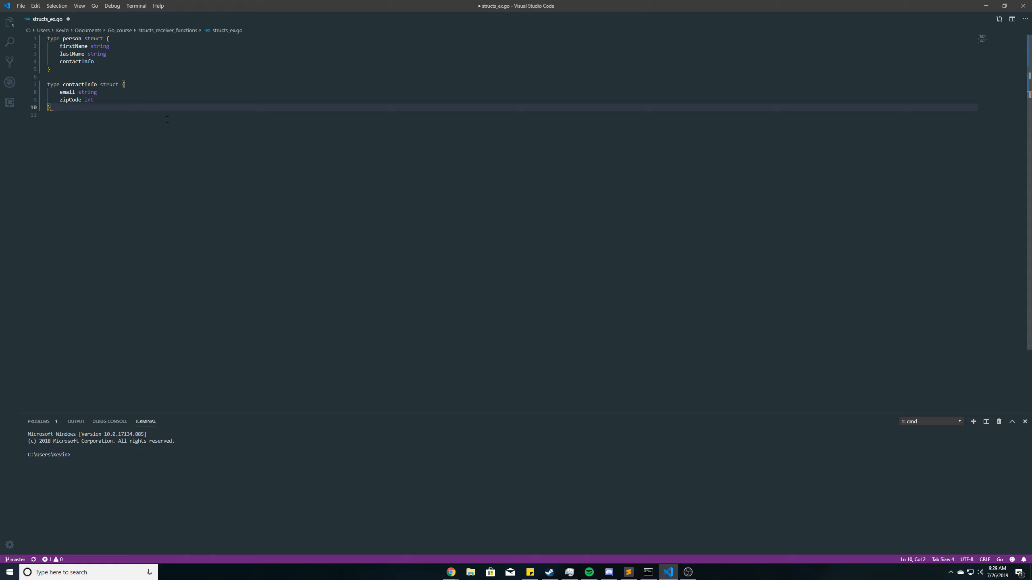
{"action": "mouse_move", "coordinate": [89, 31]}
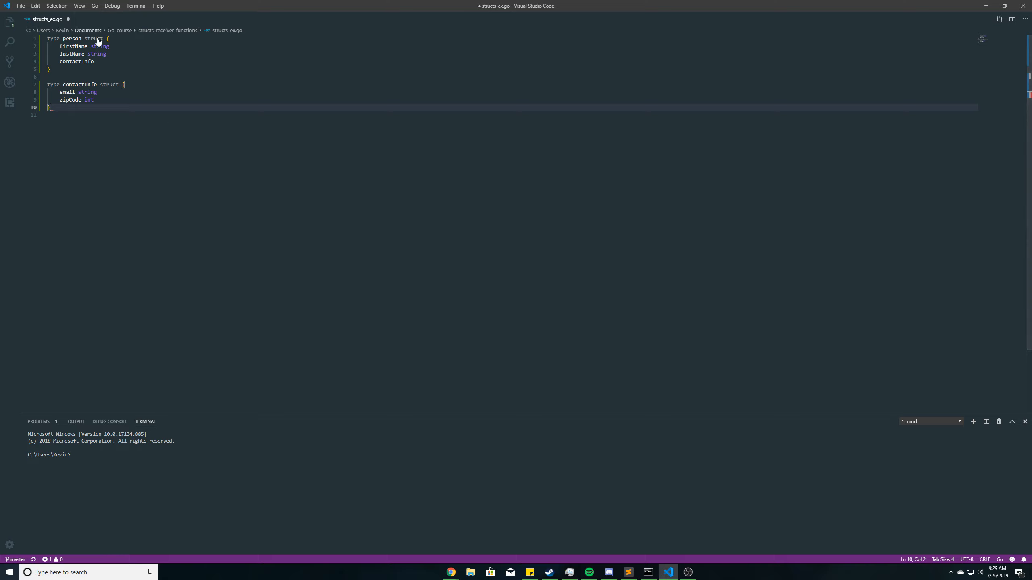
Step: Write main with a kevin person literal whose firstName is "Kevin"
{"action": "type", "text": "f"}
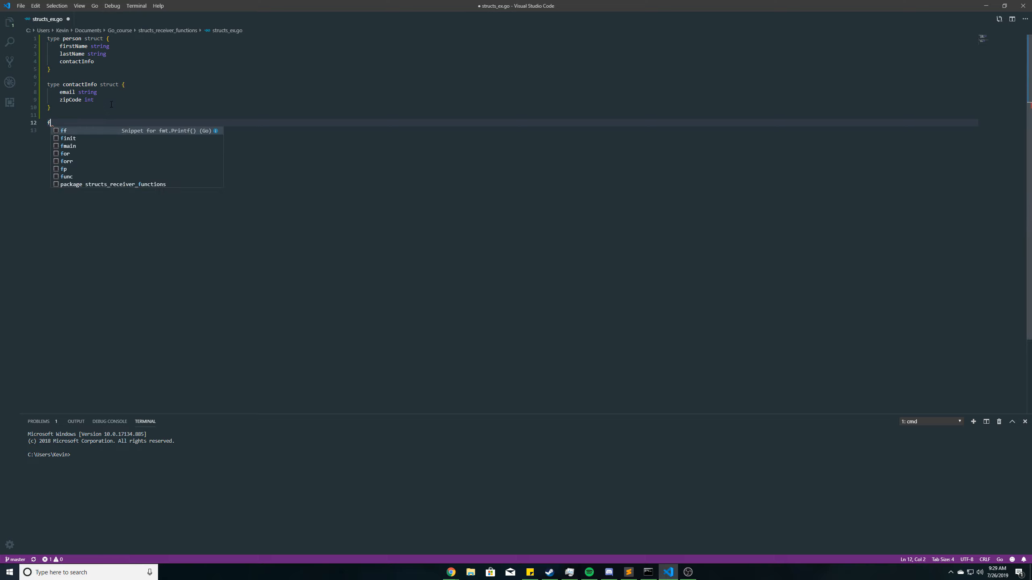
{"action": "type", "text": "unc main() {"}
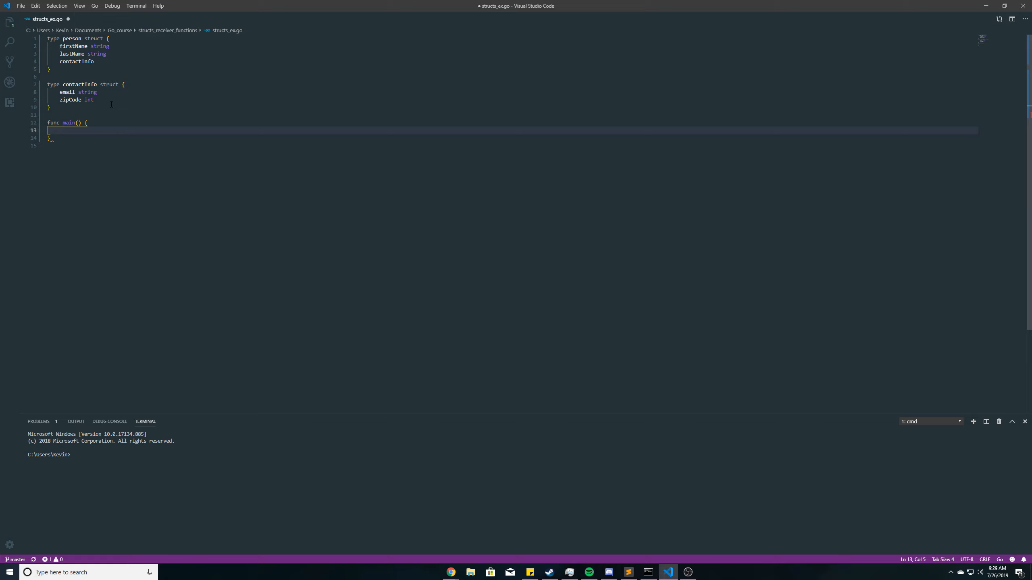
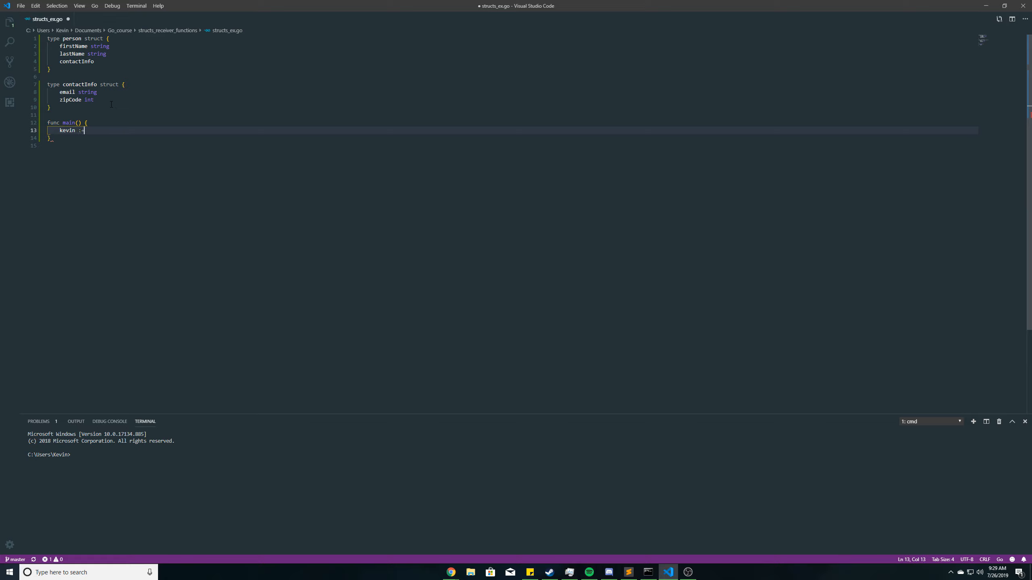
{"action": "type", "text": "person {"}
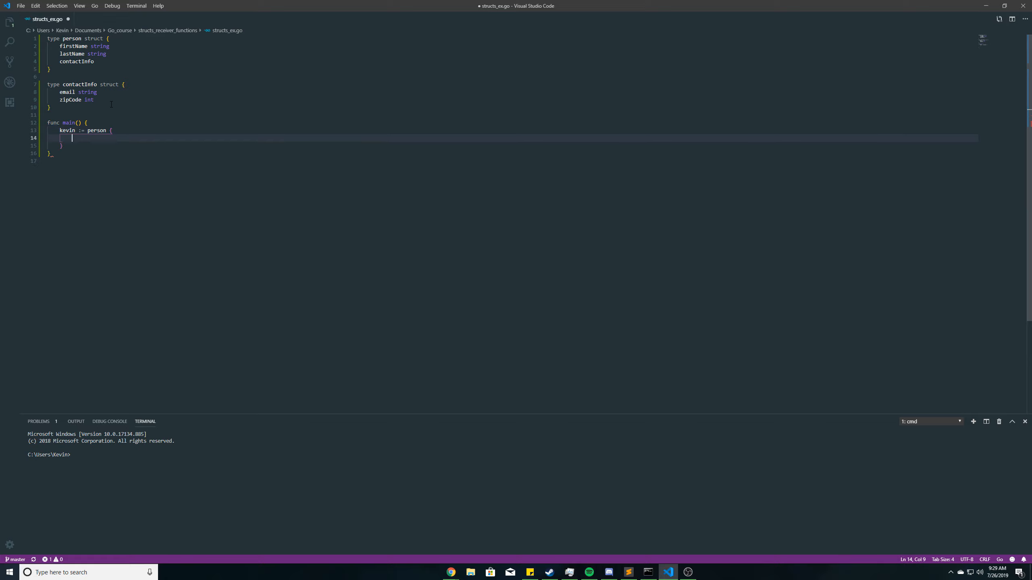
{"action": "type", "text": "firstNa"}
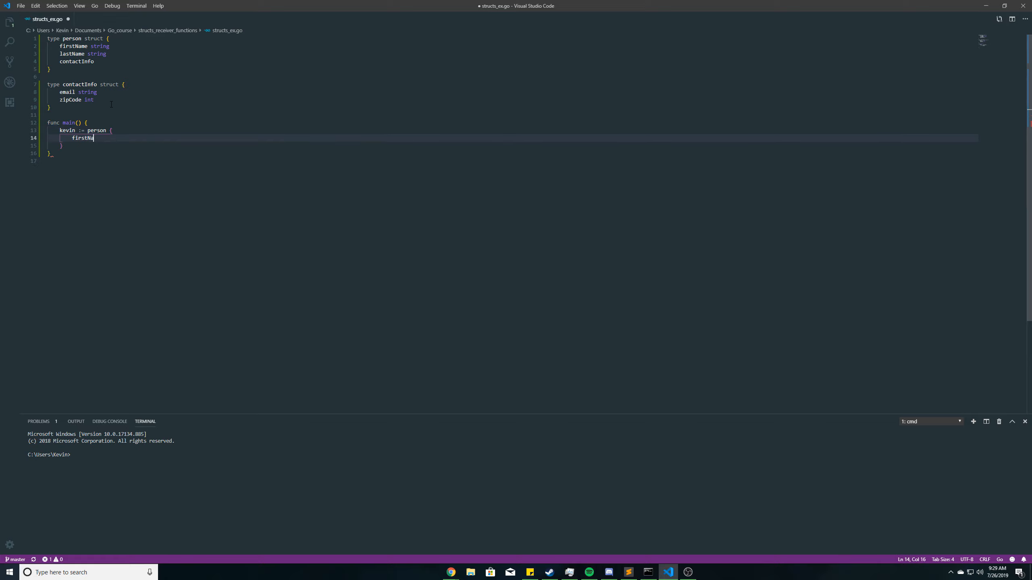
{"action": "type", "text": "me:"}
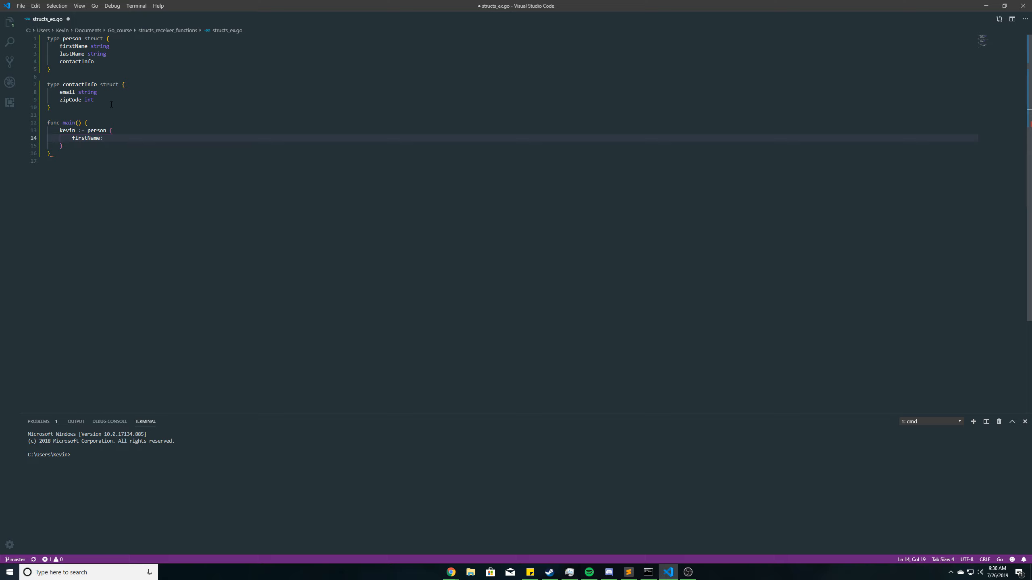
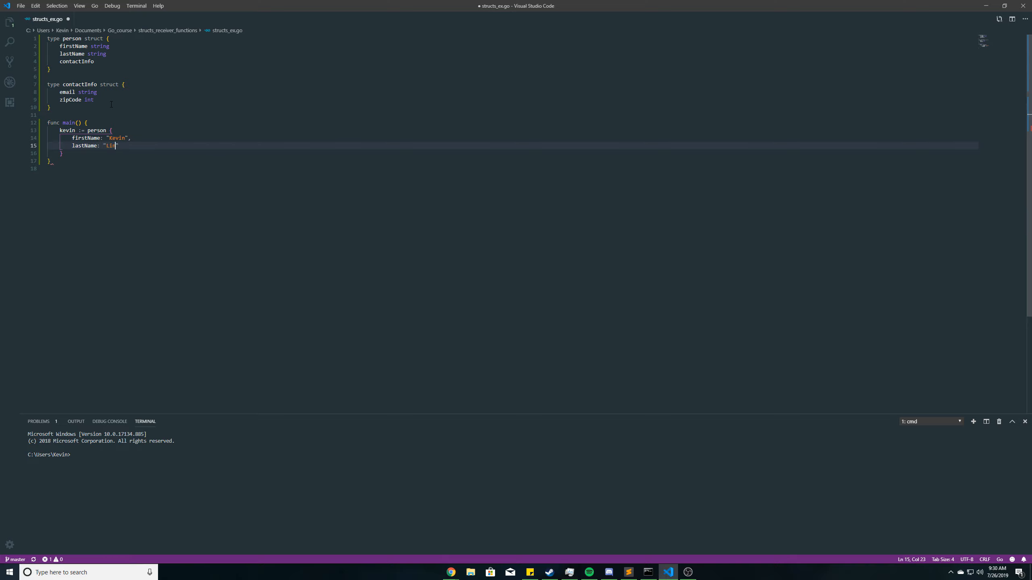
Step: Add lastName "Lin" and begin the contactInfo: contactInfo field
{"action": "type", "text": "\","}
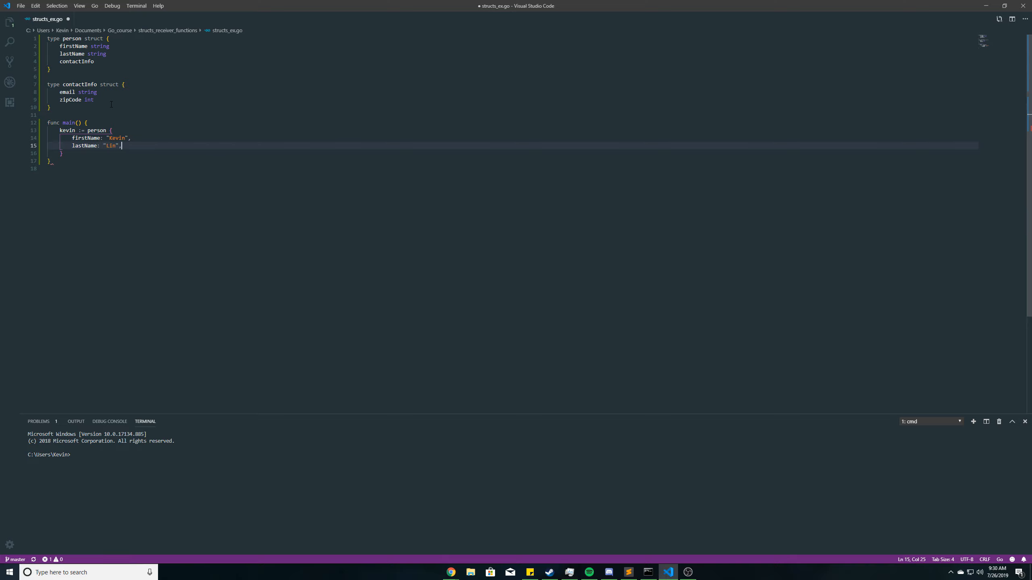
{"action": "type", "text": "con"}
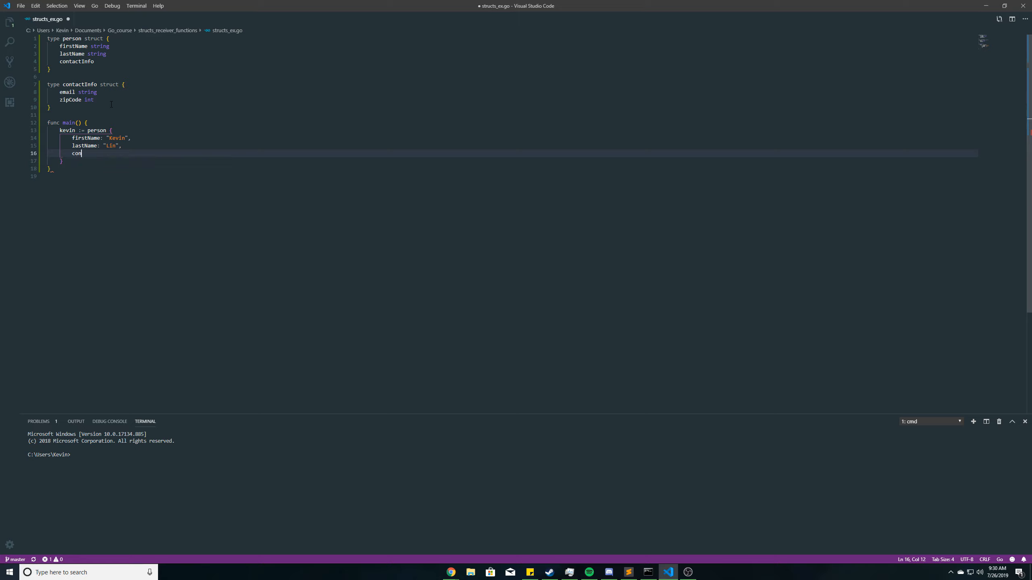
{"action": "type", "text": "tac"}
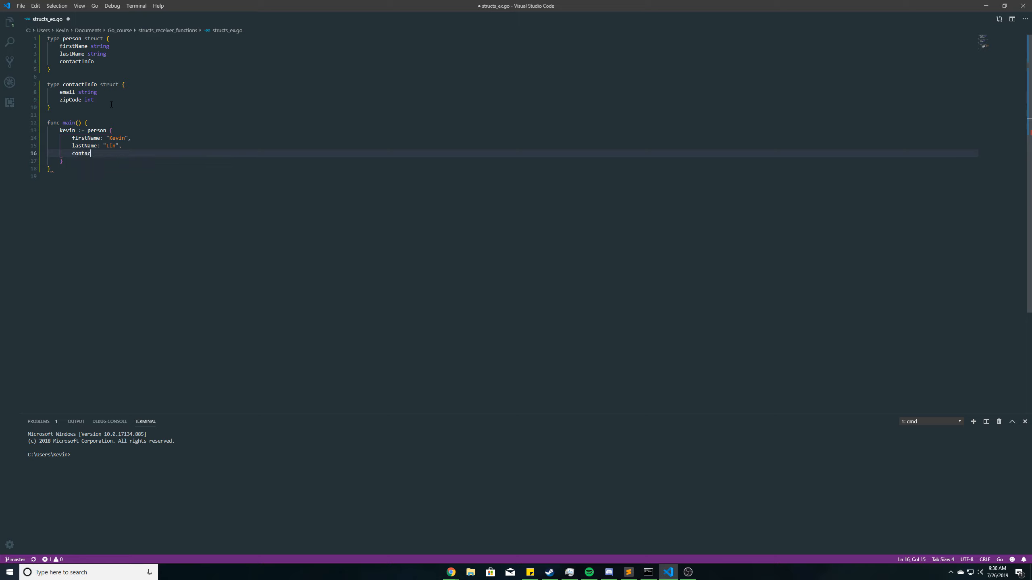
{"action": "type", "text": "tInfo"}
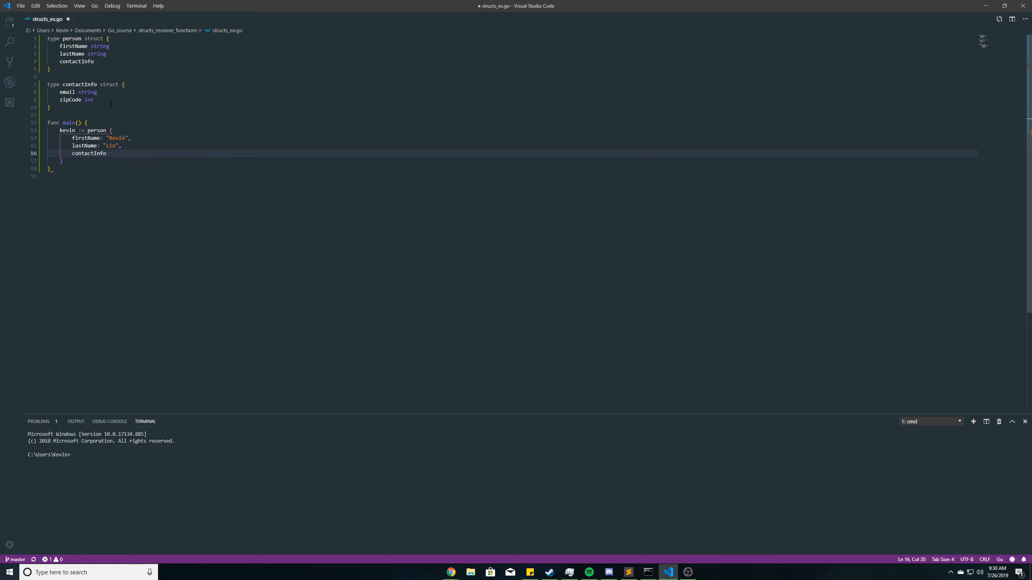
{"action": "type", "text": ": contac"}
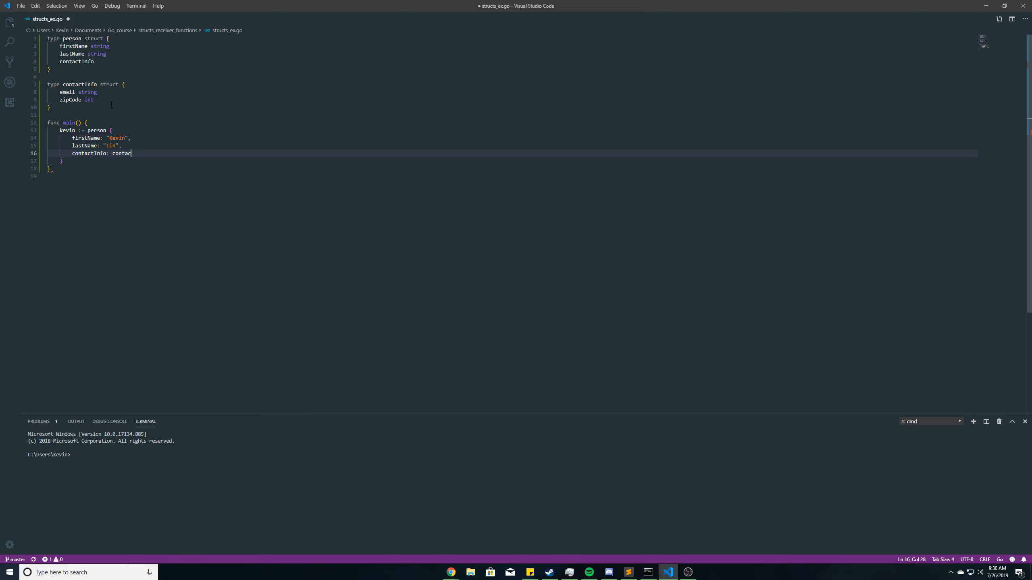
{"action": "type", "text": "tInfo {"}
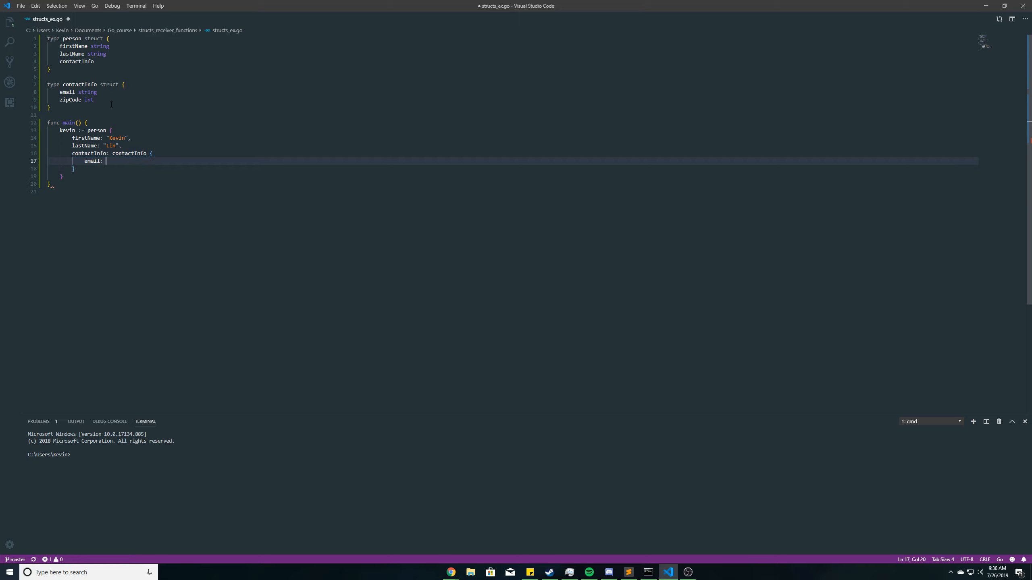
{"action": "type", "text": "\"exam"}
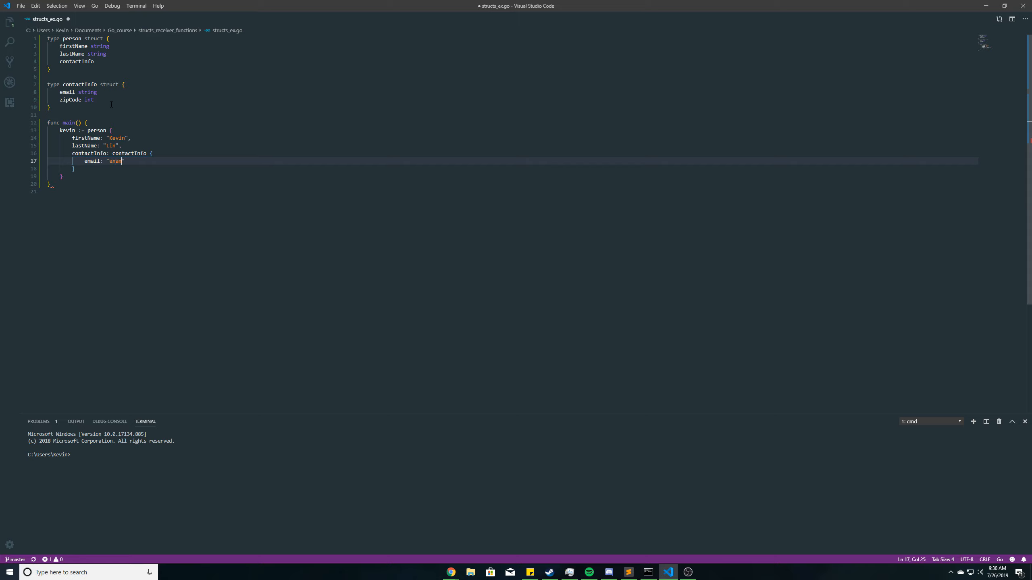
{"action": "type", "text": "mple@example.com"}
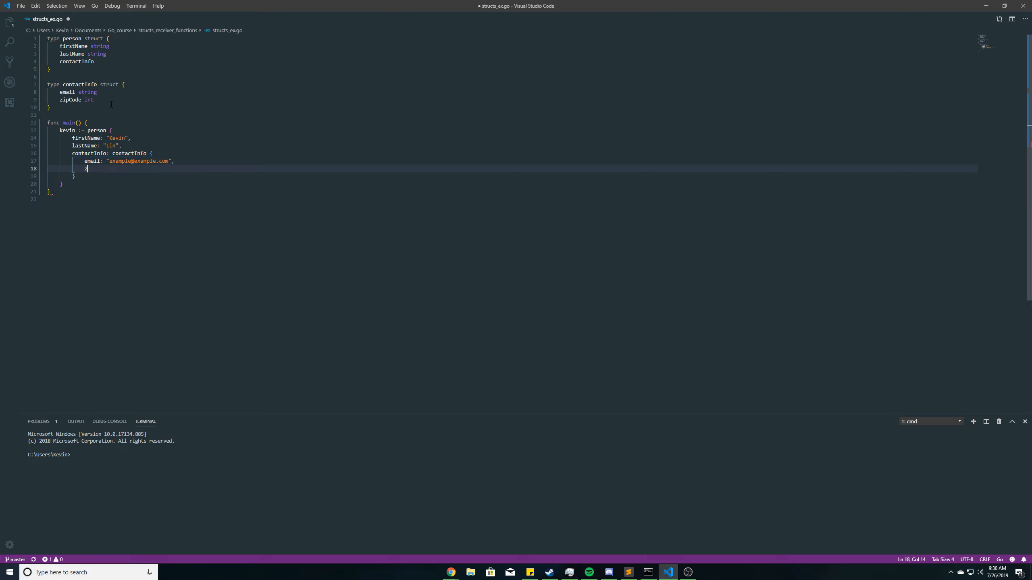
{"action": "type", "text": "zipCode"}
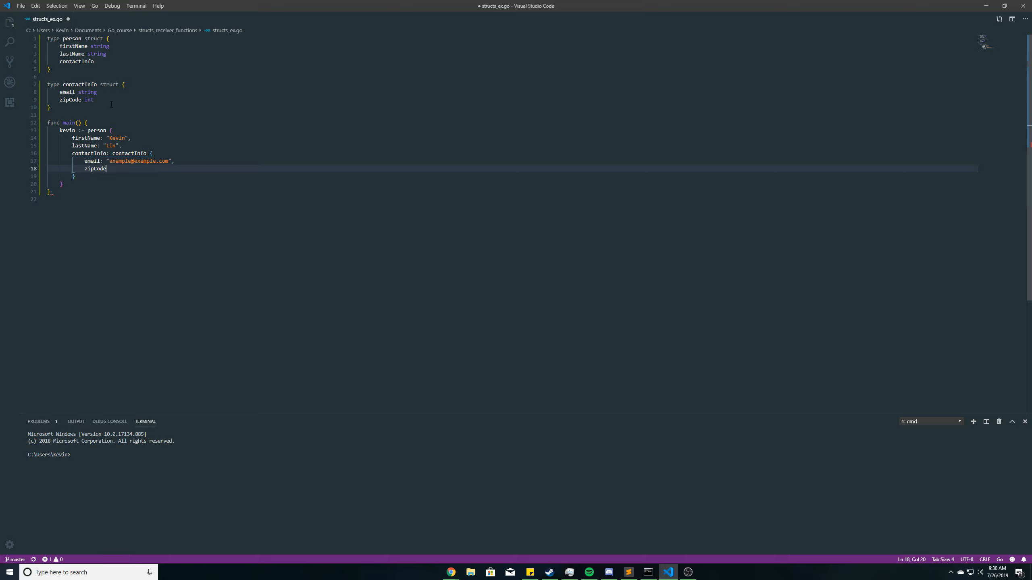
{"action": "type", "text": ": 1"}
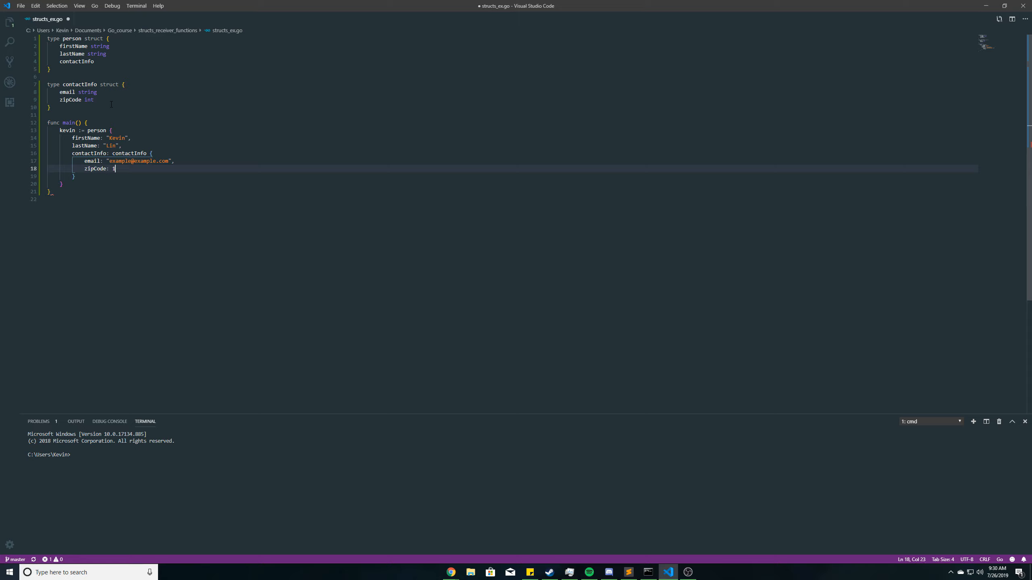
{"action": "type", "text": "234"}
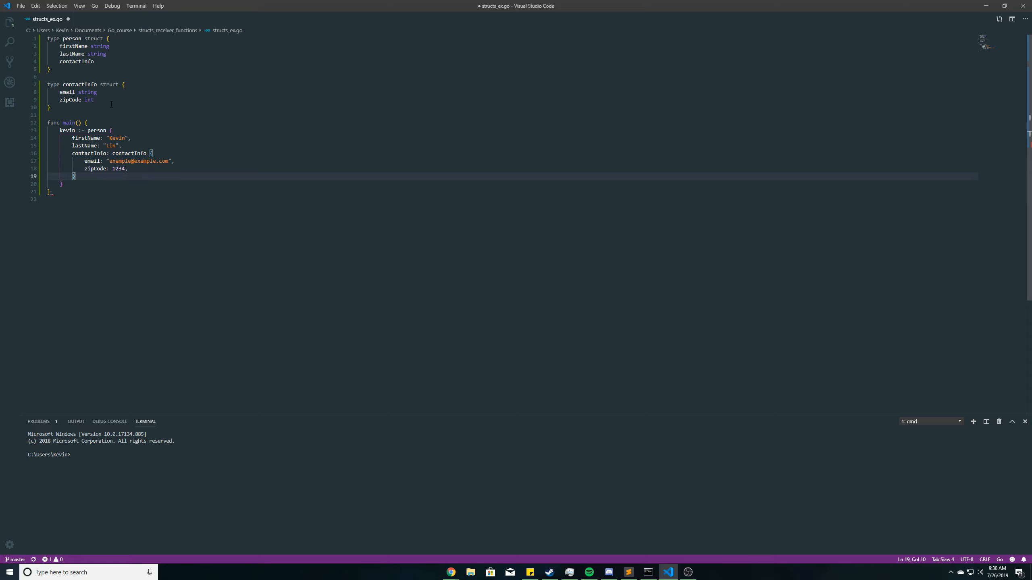
{"action": "type", "text": ","}
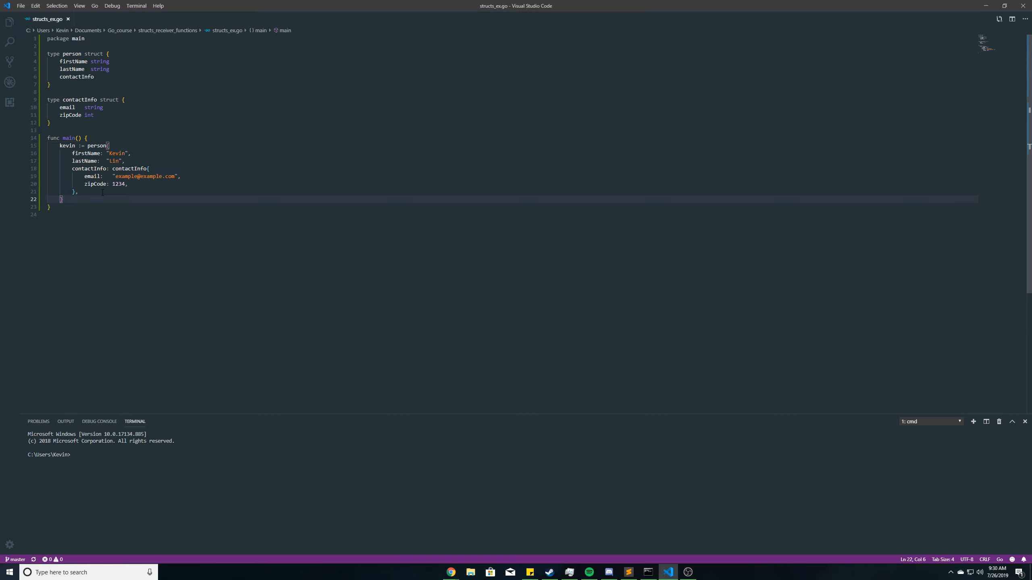
{"action": "key", "text": "ctrl+a"}
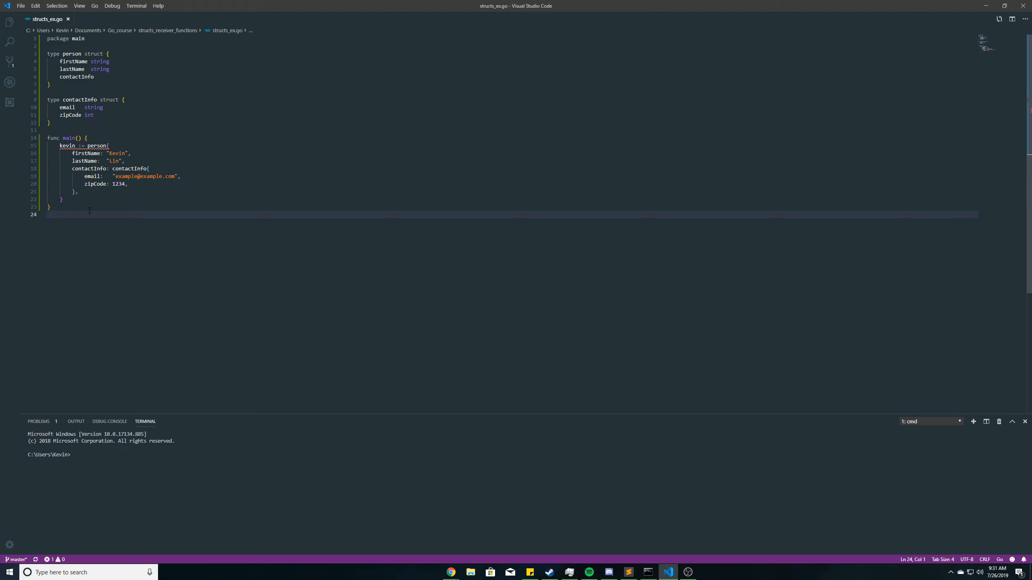
{"action": "key", "text": "enter"}
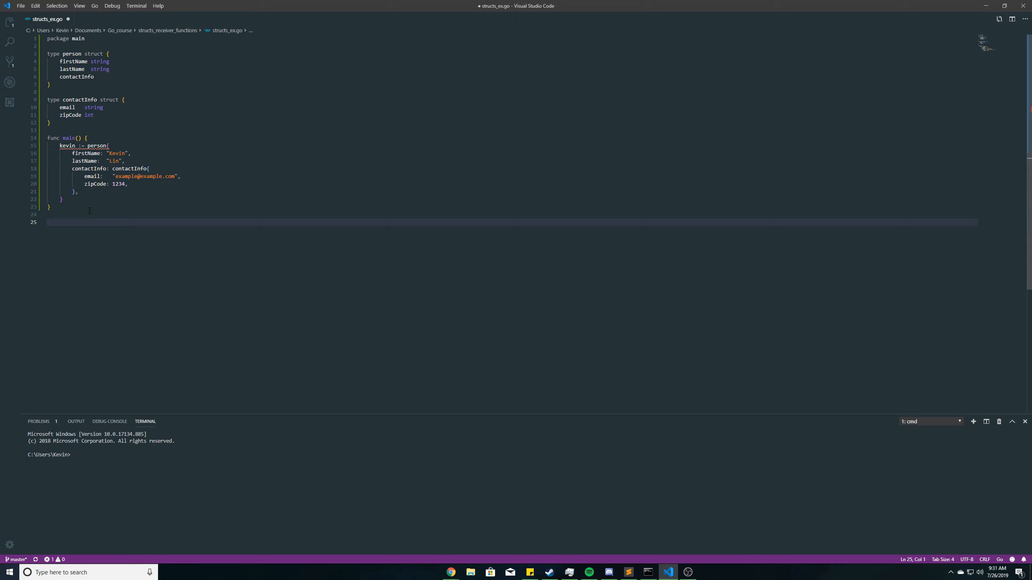
Step: Write func (p person) print() calling fmt.Printf("%+v", p)
{"action": "type", "text": "func (p person) pri"}
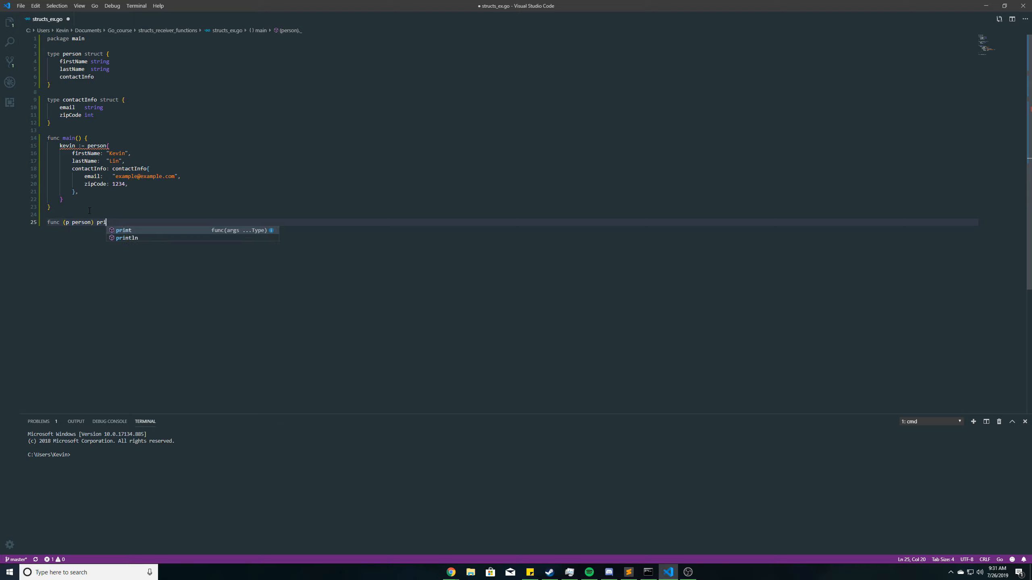
{"action": "type", "text": "nt"}
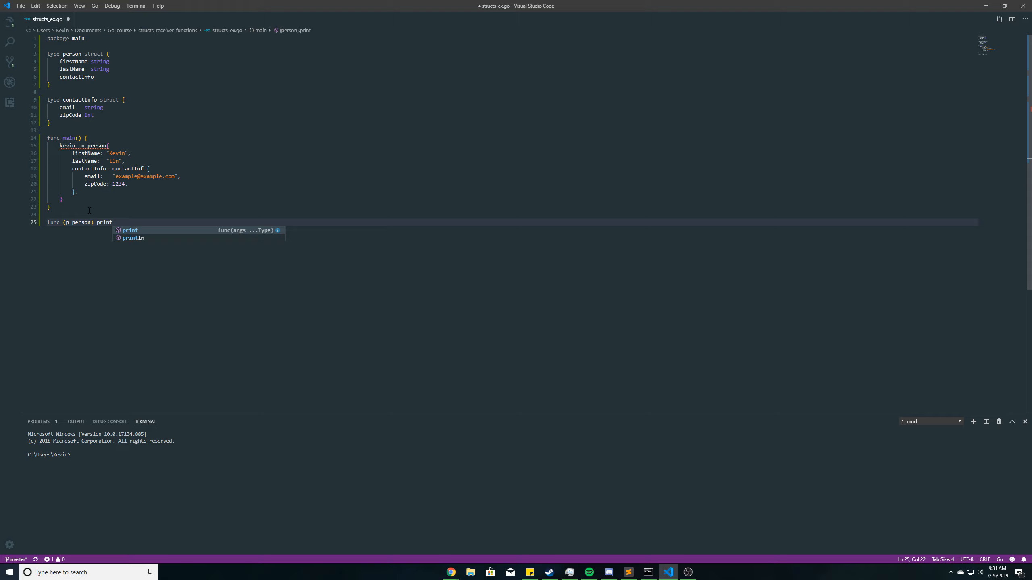
{"action": "type", "text": "()"}
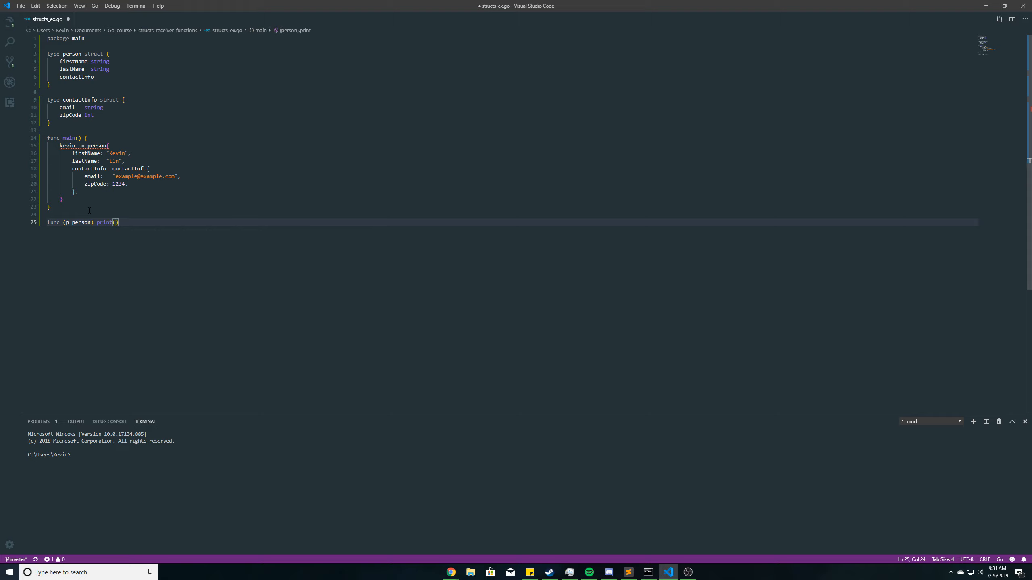
{"action": "type", "text": "{"}
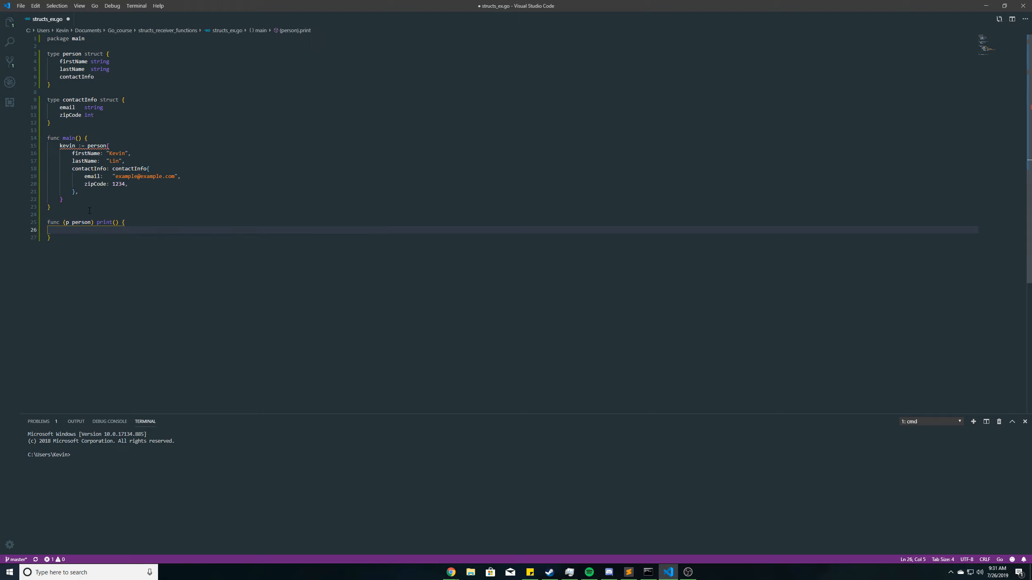
{"action": "type", "text": "fmt.Printf("}
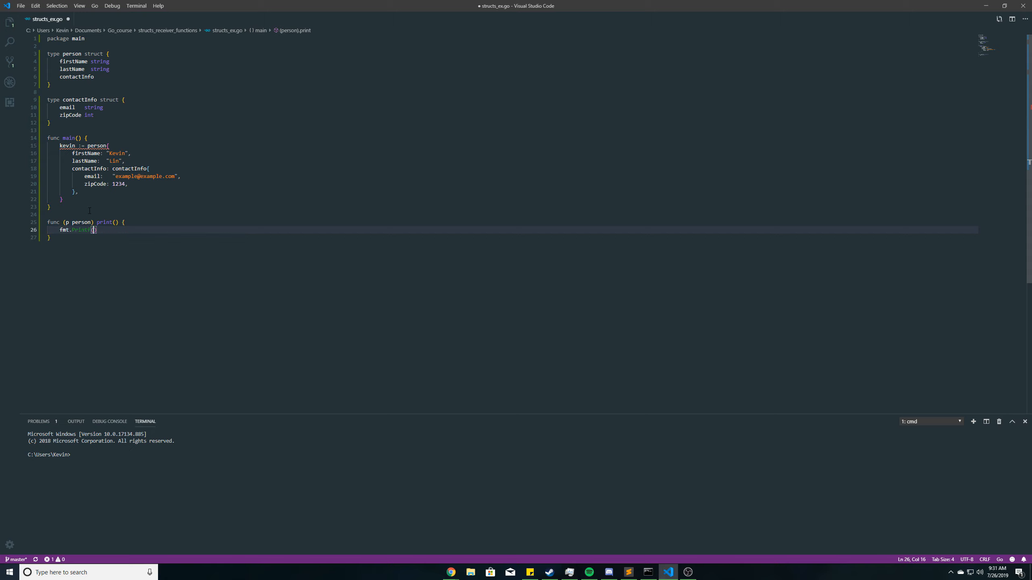
{"action": "type", "text": "\"\""}
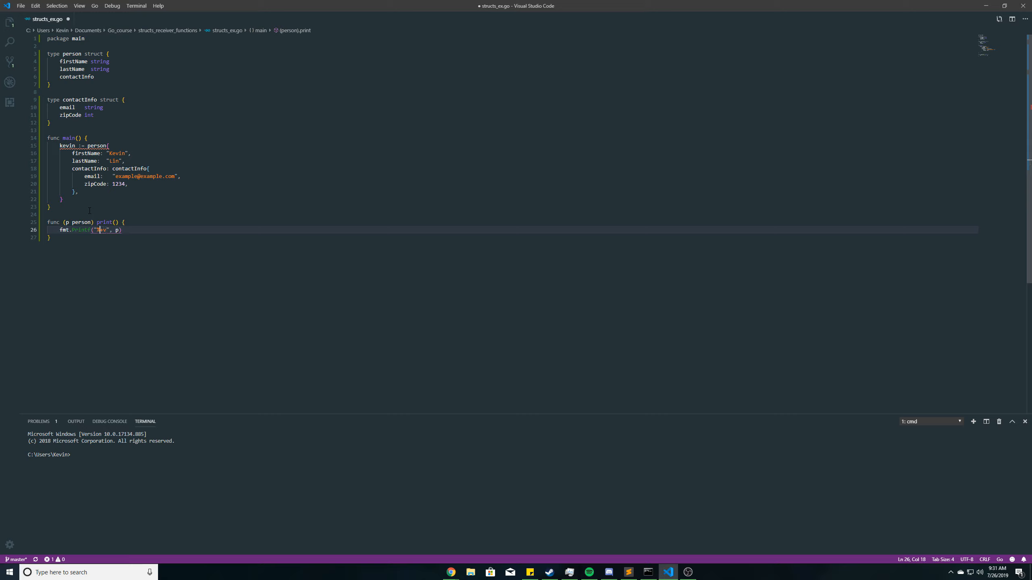
{"action": "type", "text": "v"}
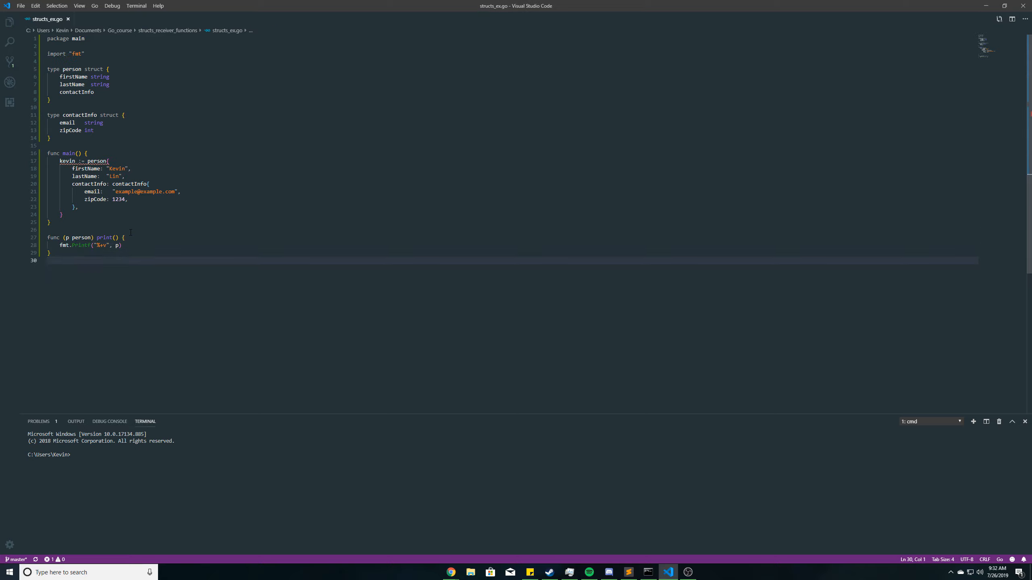
Step: Call kevin.print() on a new line inside main
{"action": "left_click", "coordinate": [60, 214]}
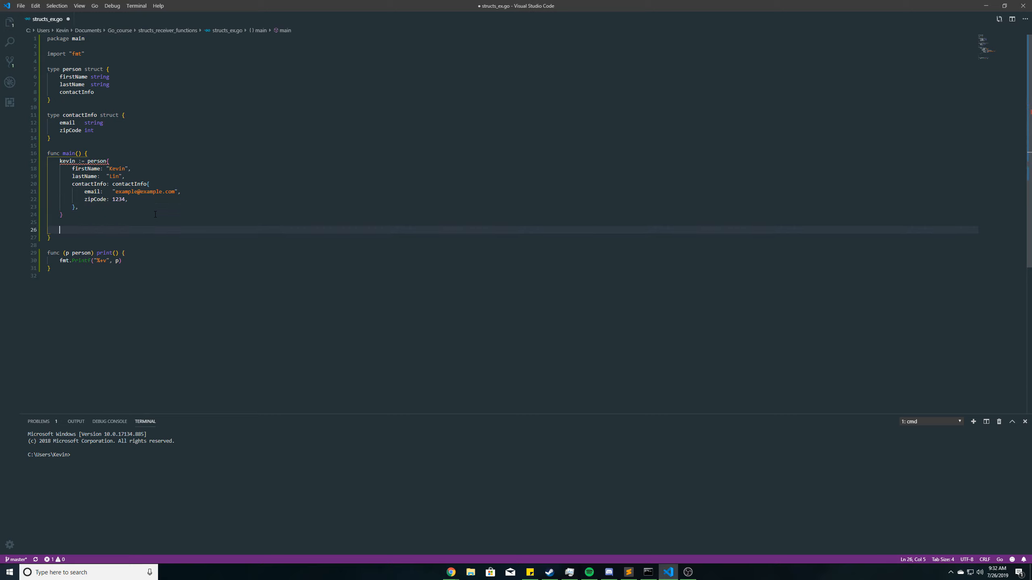
{"action": "type", "text": "k"}
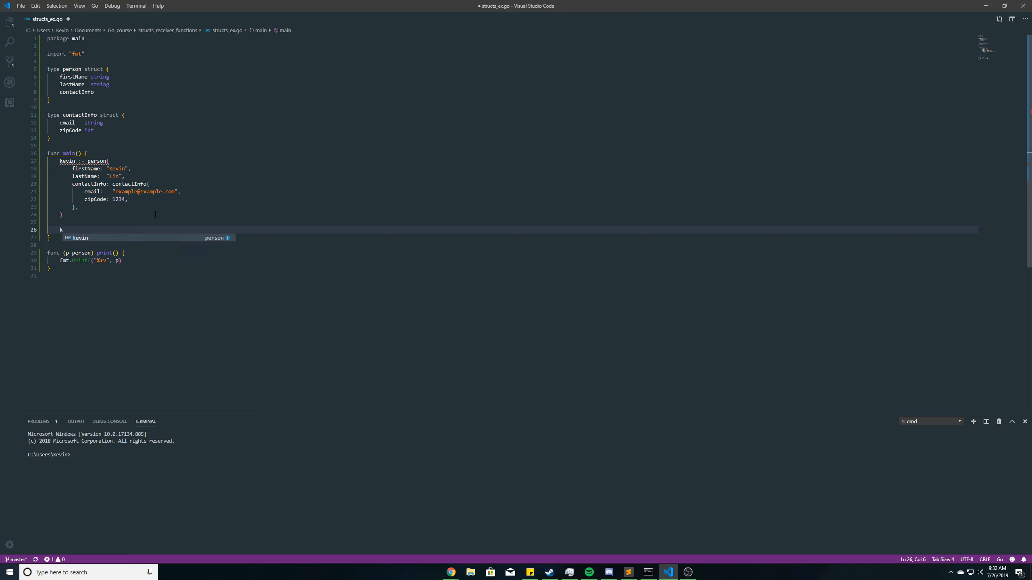
{"action": "type", "text": "evin.print("}
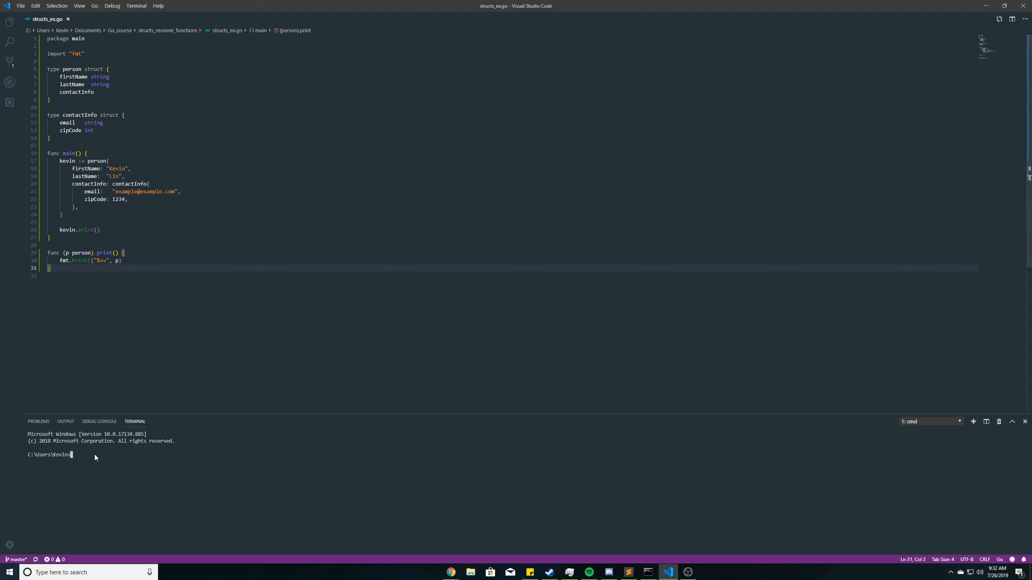
Step: In the terminal, cd to documents/go_course/structs_receiver_functions and run go run structs_Ex.go
{"action": "type", "text": "cd"}
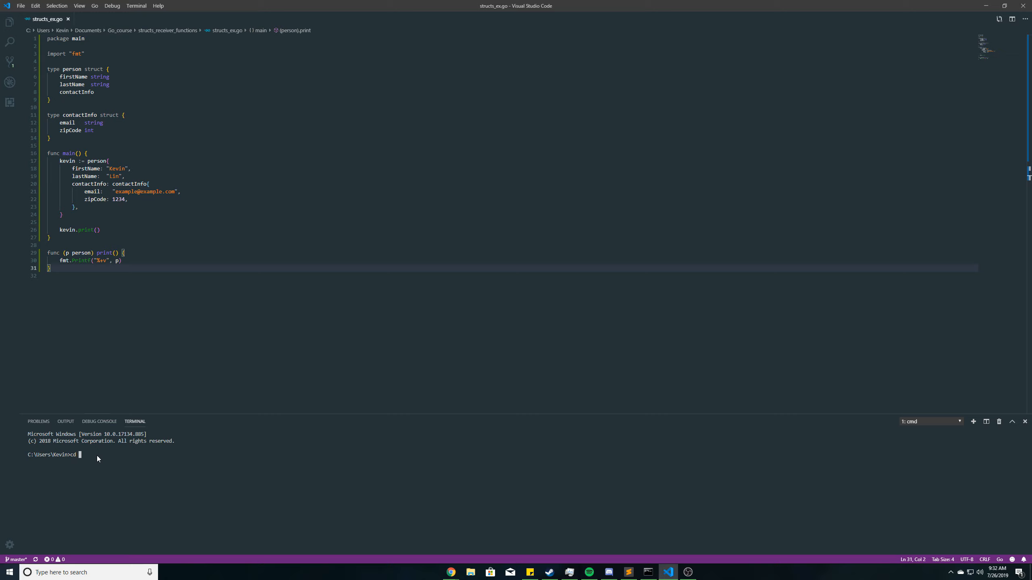
{"action": "type", "text": "documents/go_course"}
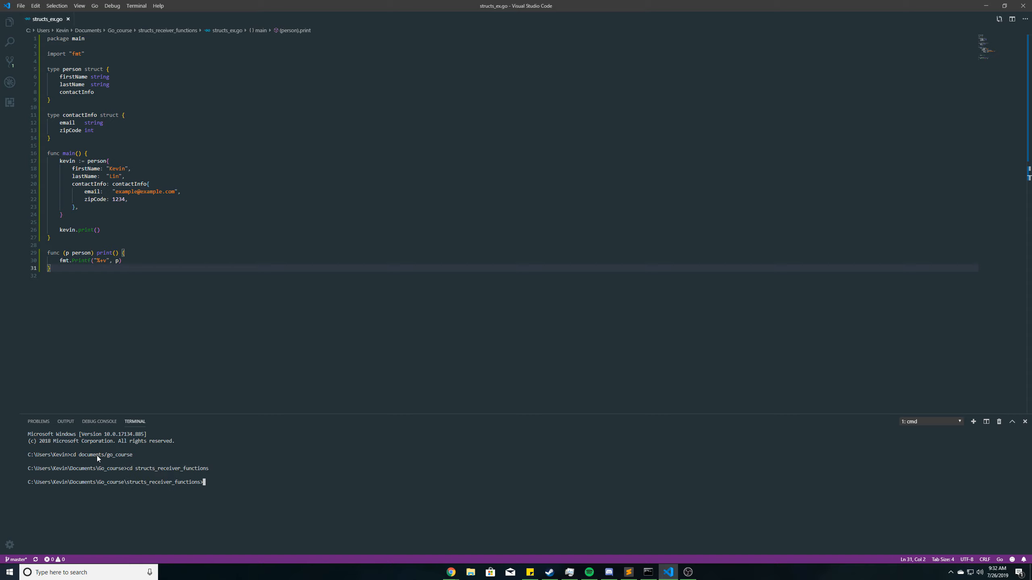
{"action": "type", "text": "go run structs_Ex.go"}
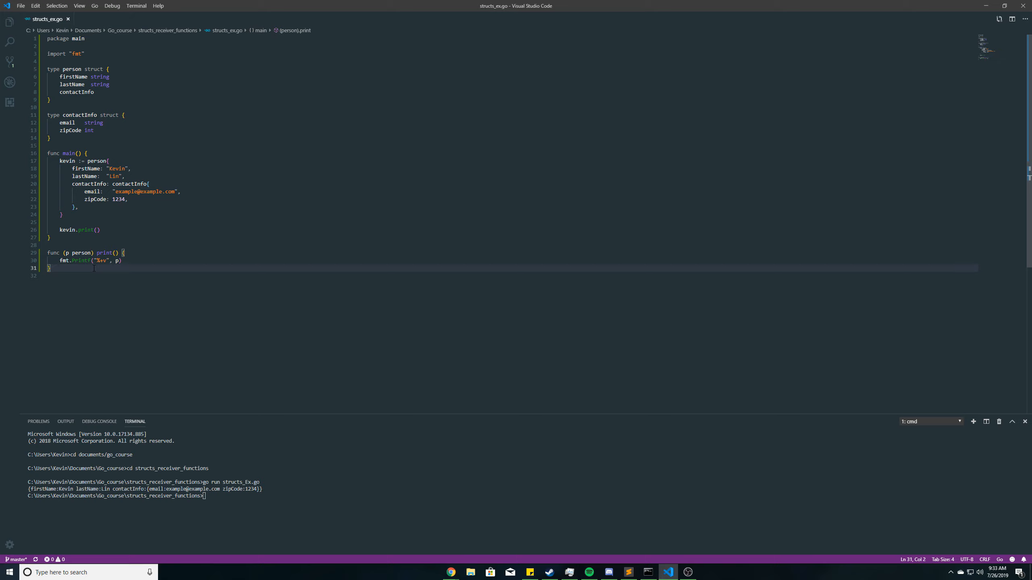
Step: Write updateEmail(newEmail string) on person, assigning newEmail to p.contactInfo.email
{"action": "type", "text": "func (p"}
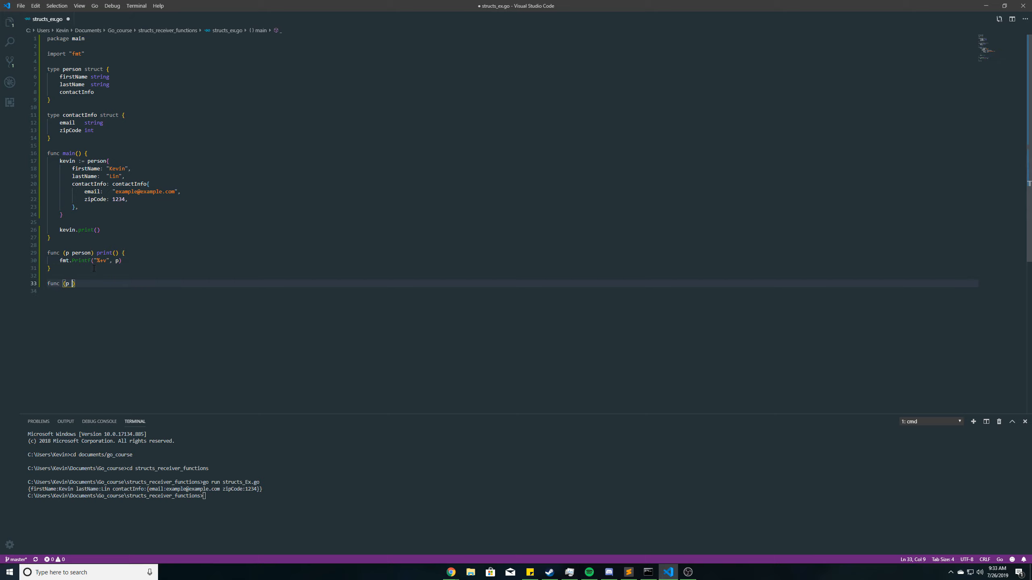
{"action": "type", "text": "person"}
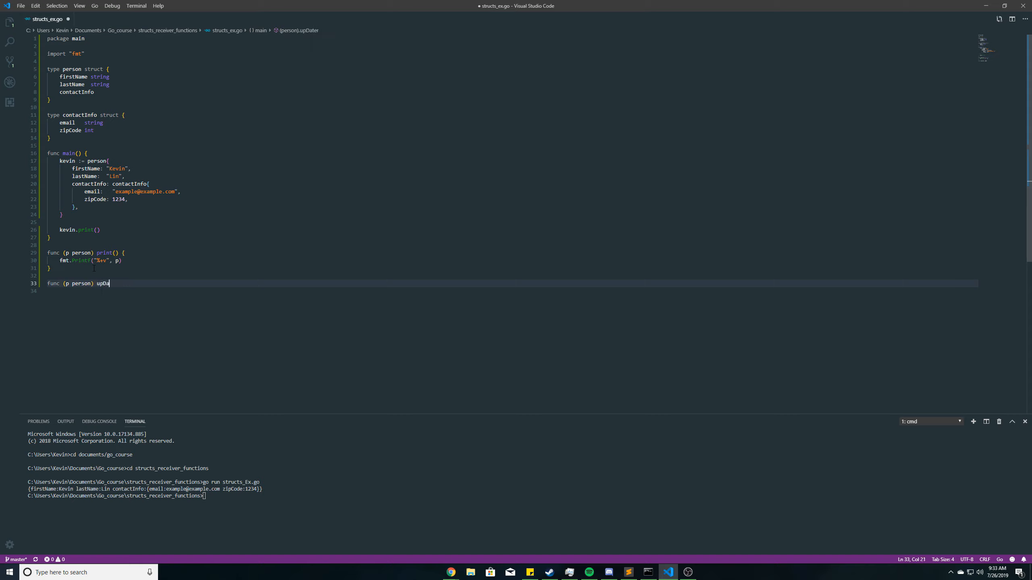
{"action": "key", "text": "Backspace"}
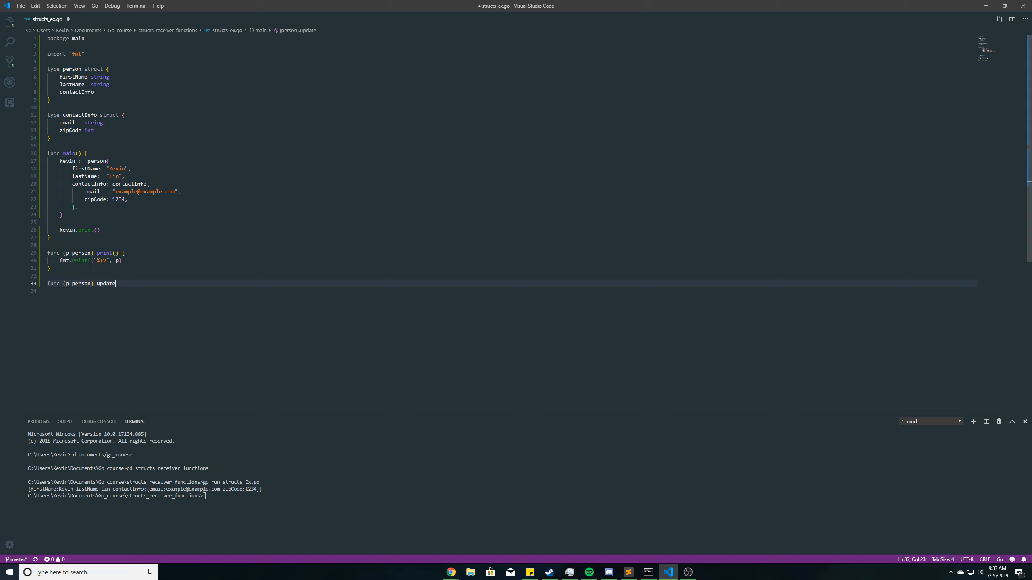
{"action": "type", "text": "Email"}
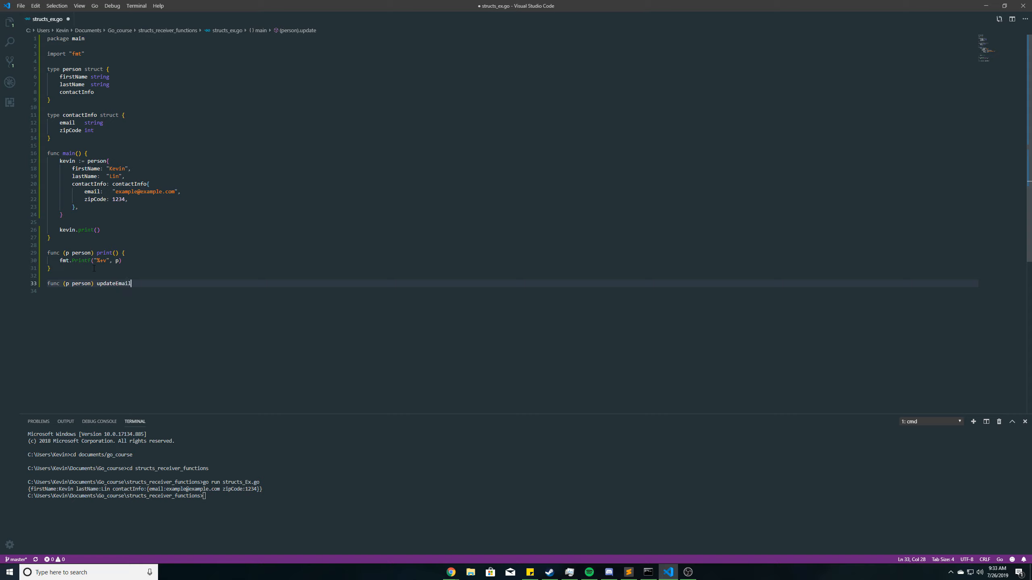
{"action": "type", "text": "()"}
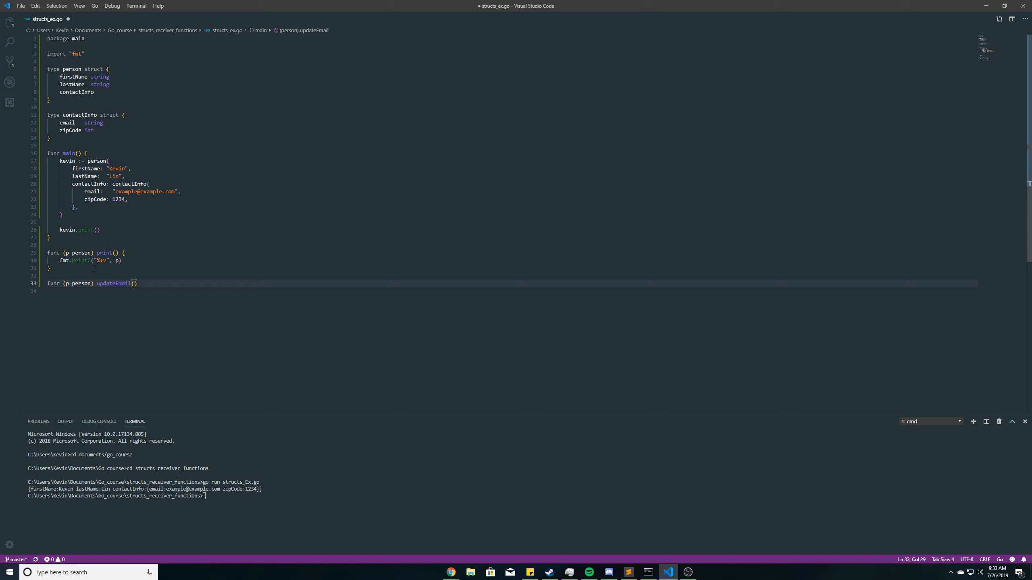
{"action": "type", "text": "newEmail string"}
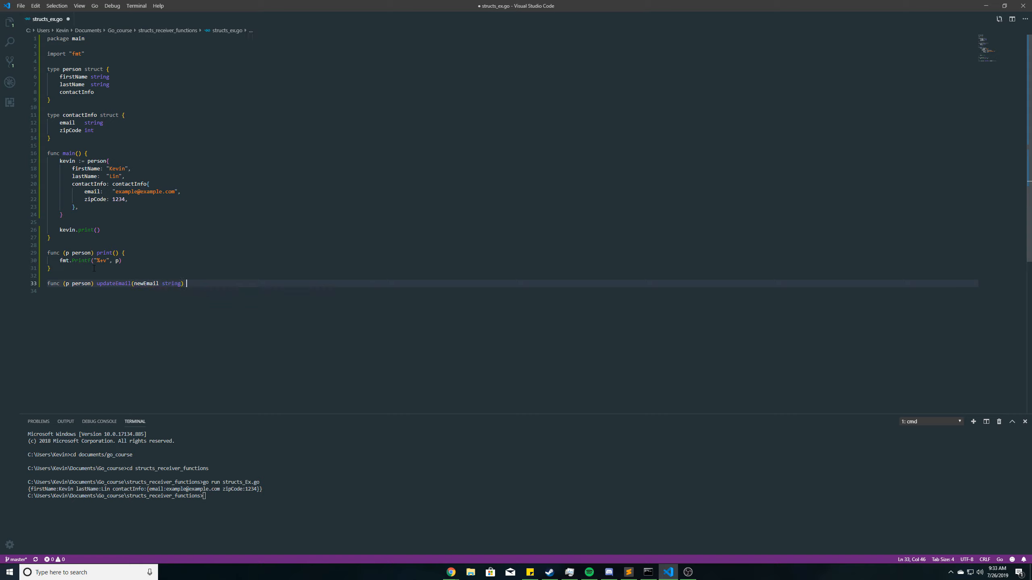
{"action": "type", "text": "{"}
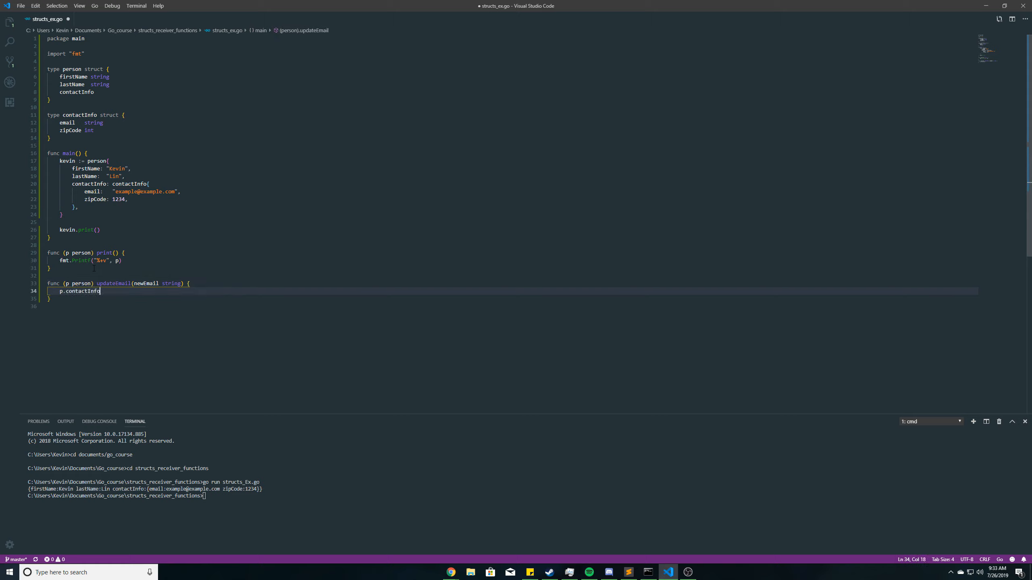
{"action": "type", "text": ".em"}
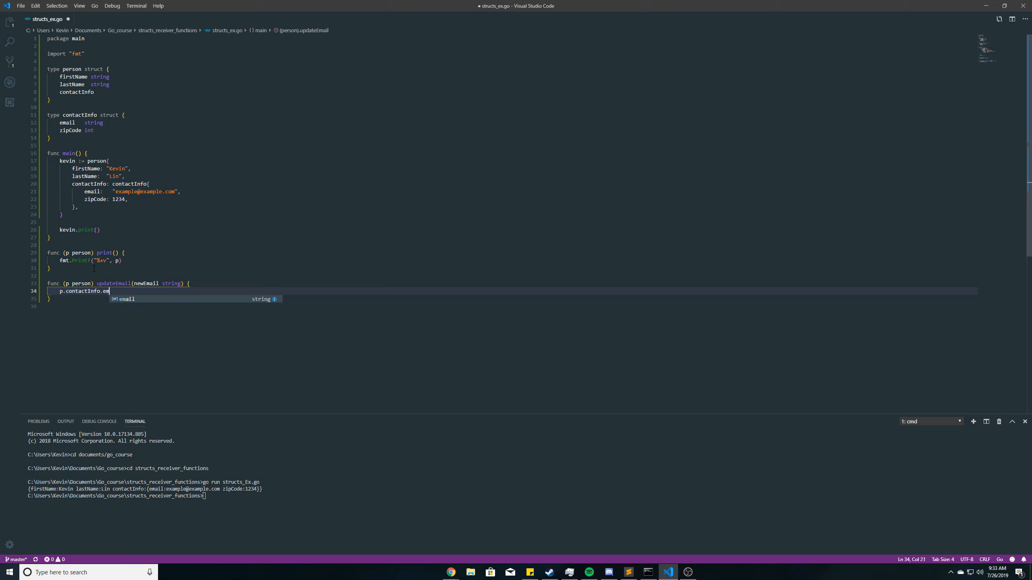
{"action": "type", "text": "ail = new"}
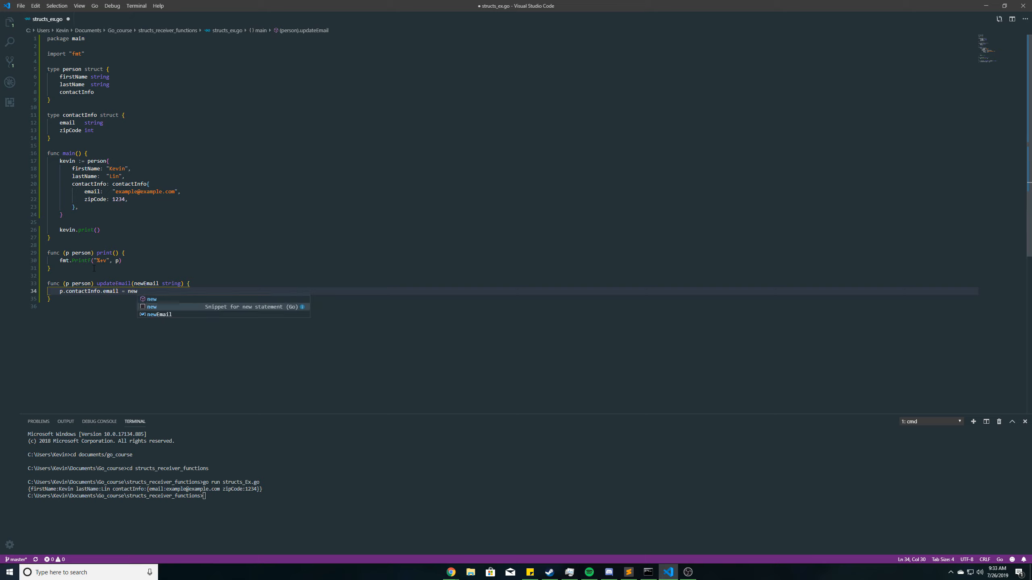
{"action": "key", "text": "Tab"}
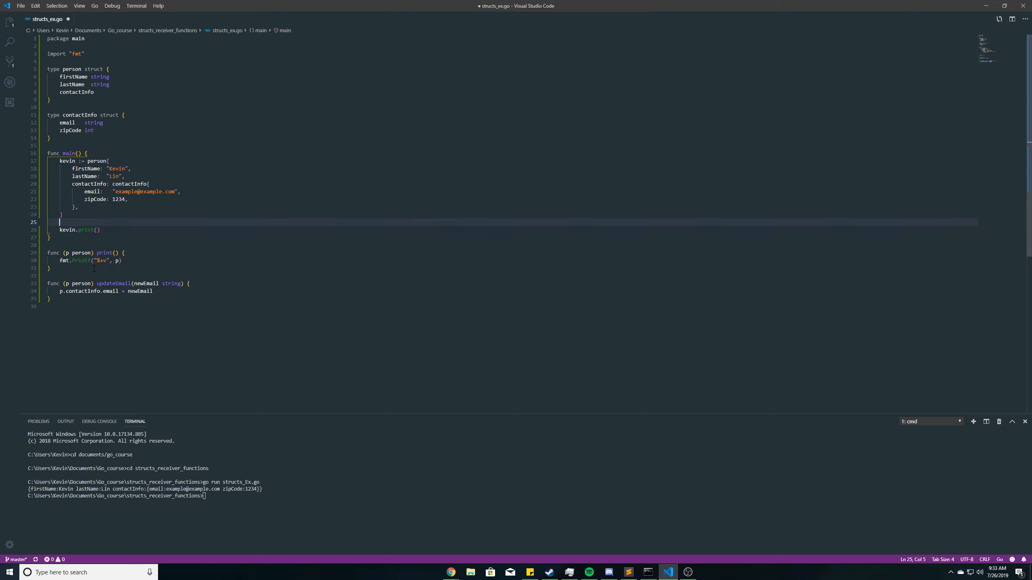
{"action": "double_click", "coordinate": [145, 192]}
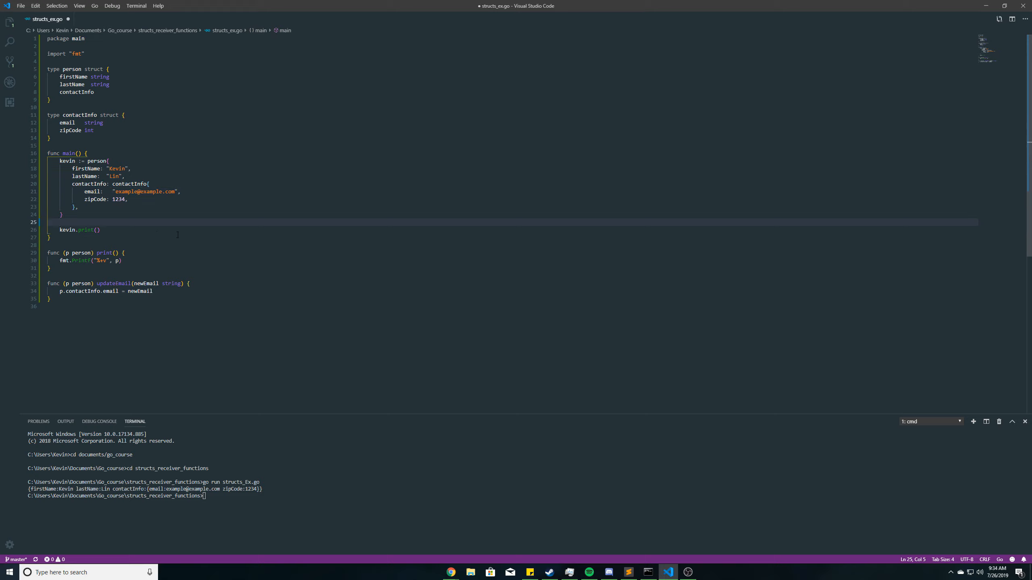
{"action": "type", "text": ".updateEmail(\"myNewEm"}
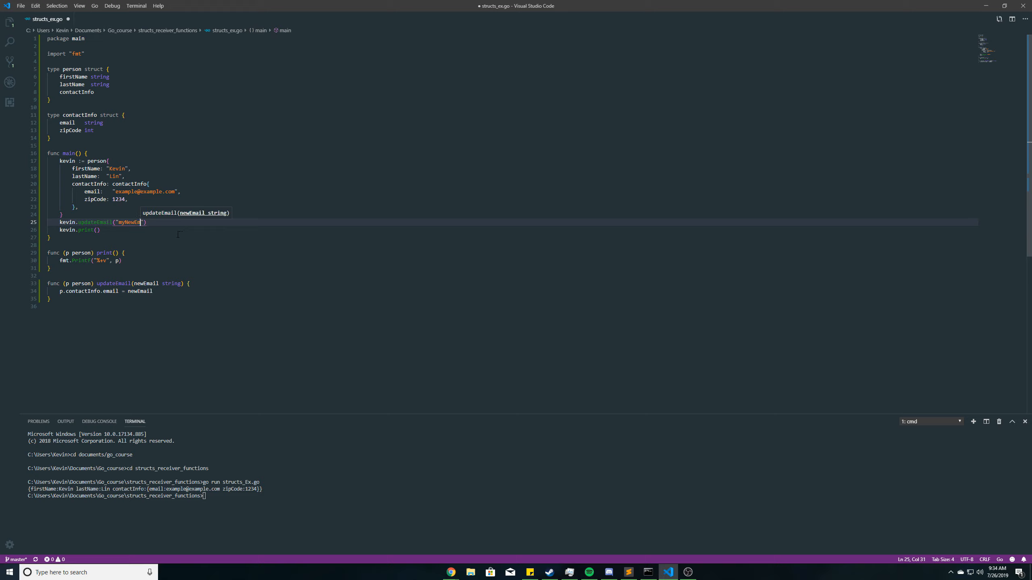
{"action": "type", "text": "mail"}
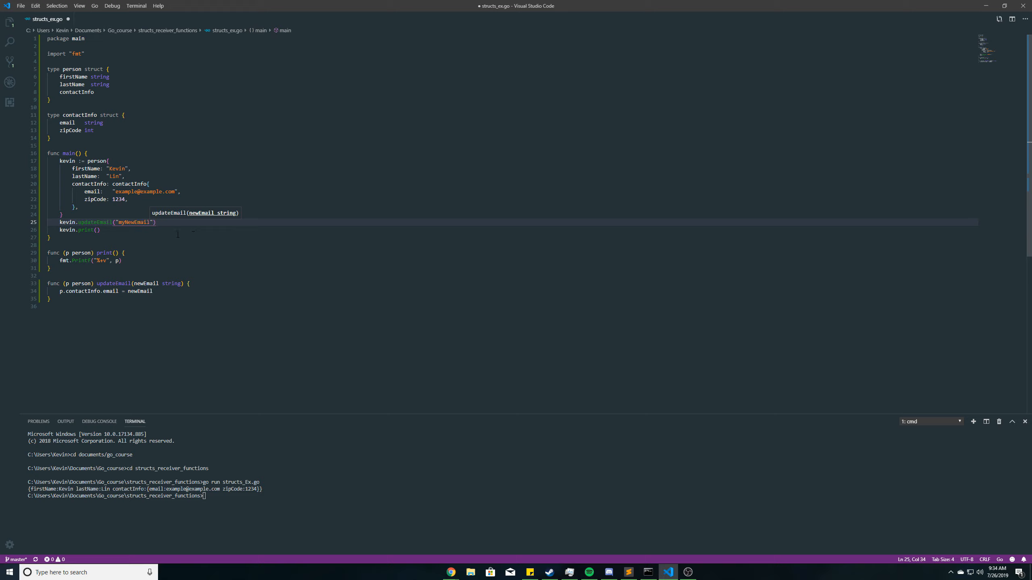
{"action": "type", "text": "@example.com"}
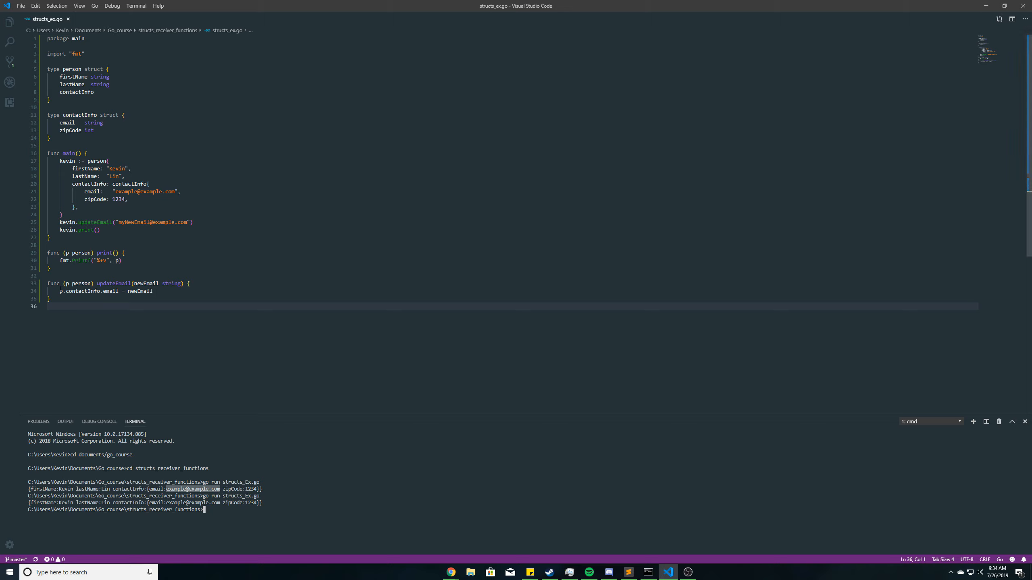
{"action": "double_click", "coordinate": [87, 291]}
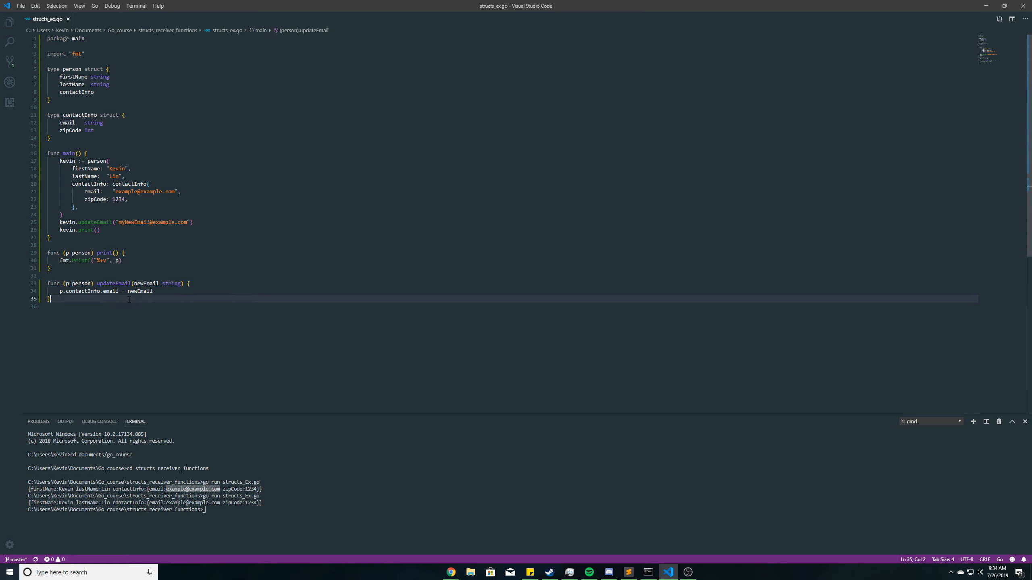
{"action": "double_click", "coordinate": [138, 284]}
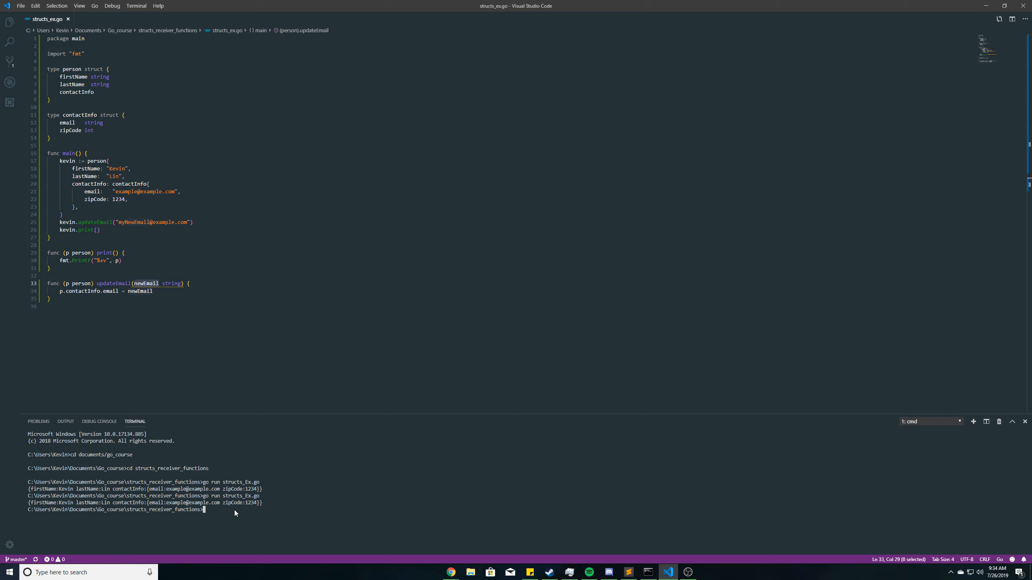
{"action": "mouse_move", "coordinate": [216, 499]}
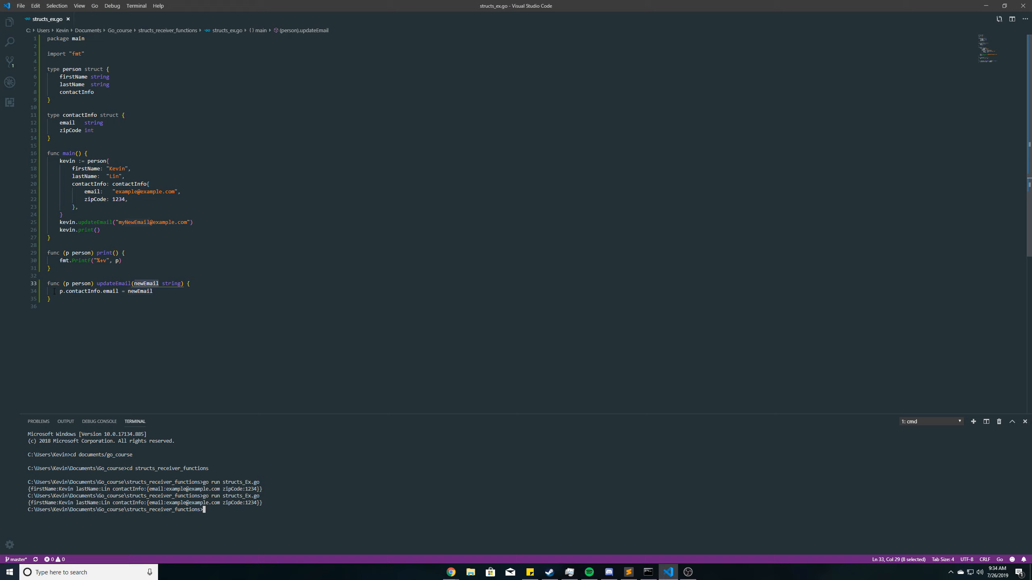
{"action": "left_click", "coordinate": [50, 298]}
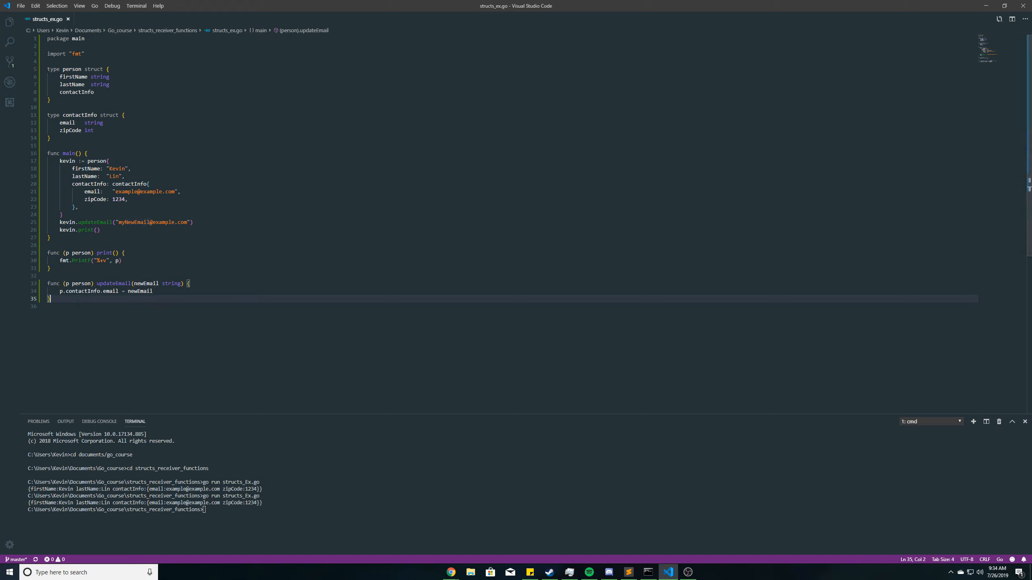